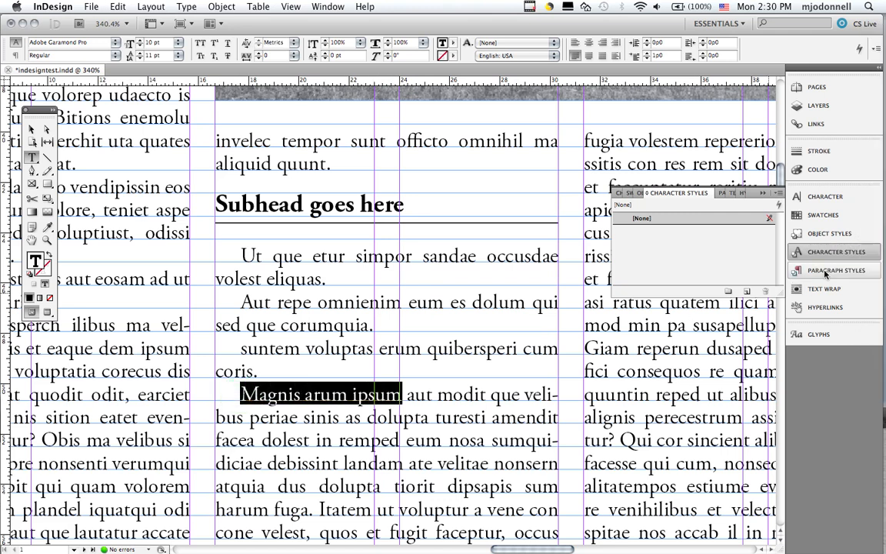
Step: Show the Paragraph Styles list and review the headline and Basic Paragraph styles
{"action": "left_click", "coordinate": [834, 271]}
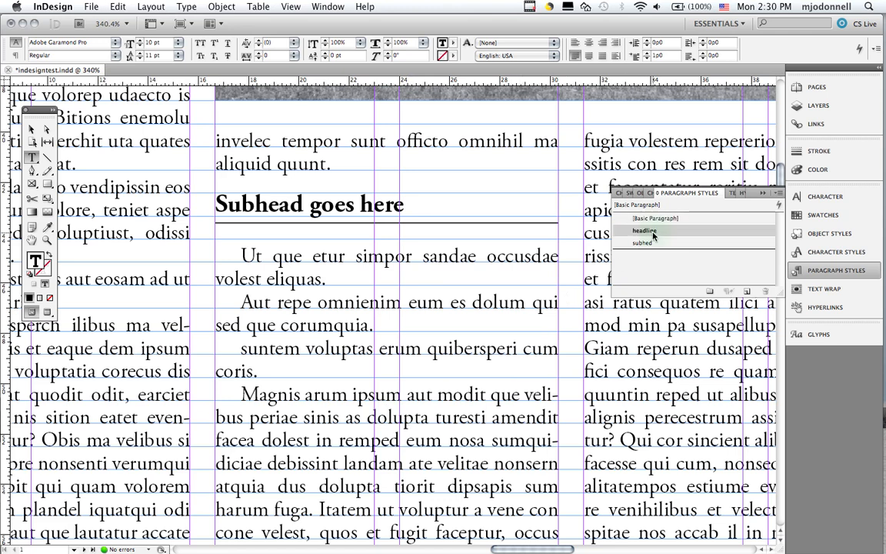
{"action": "left_click", "coordinate": [644, 231]}
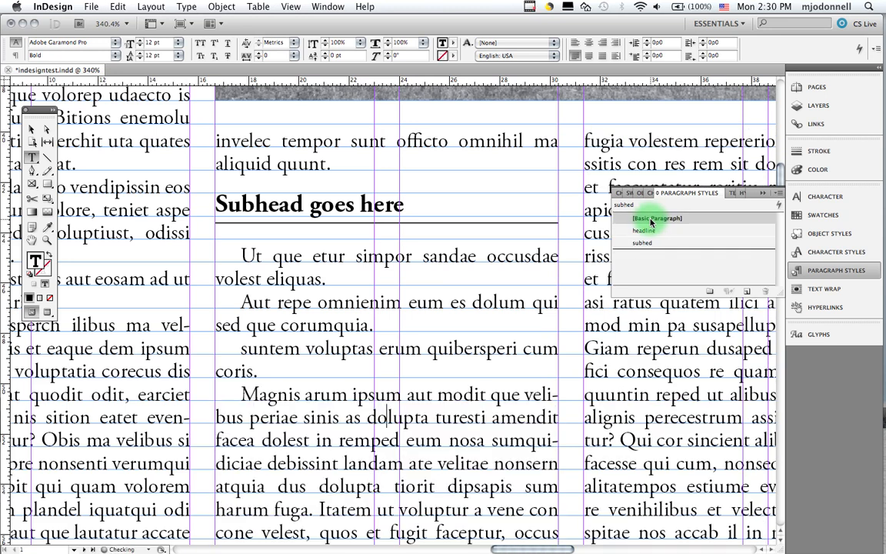
{"action": "left_click", "coordinate": [659, 218]}
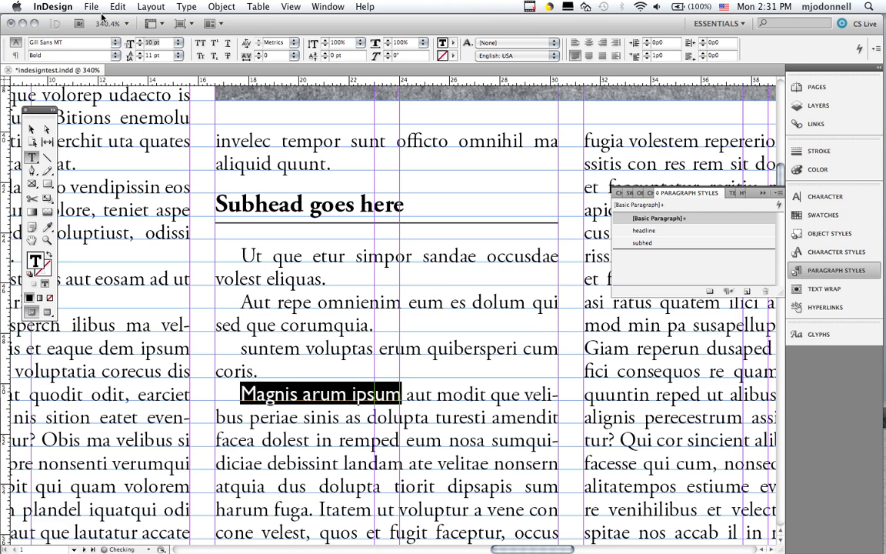
Step: Set 'Magnis arum ipsum' in Gill Sans MT Bold and show the Character Styles list
{"action": "left_click", "coordinate": [369, 394]}
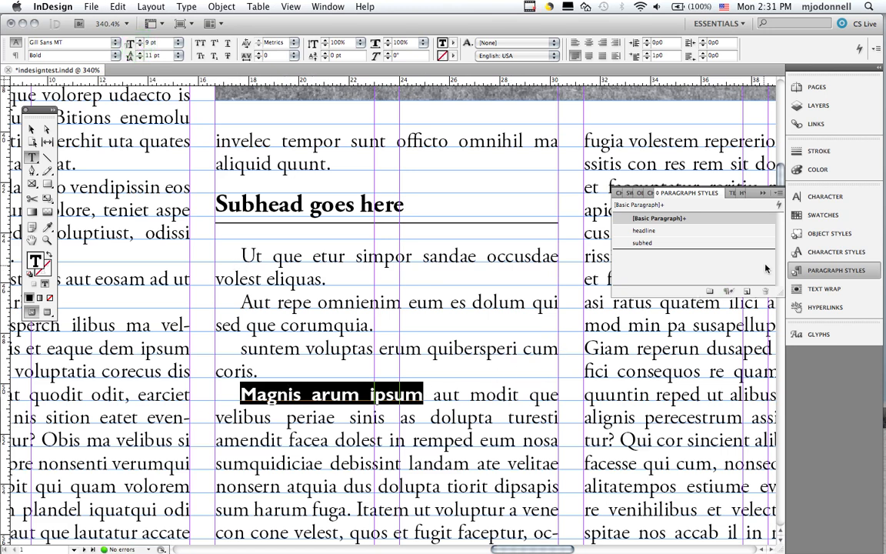
{"action": "left_click", "coordinate": [834, 252]}
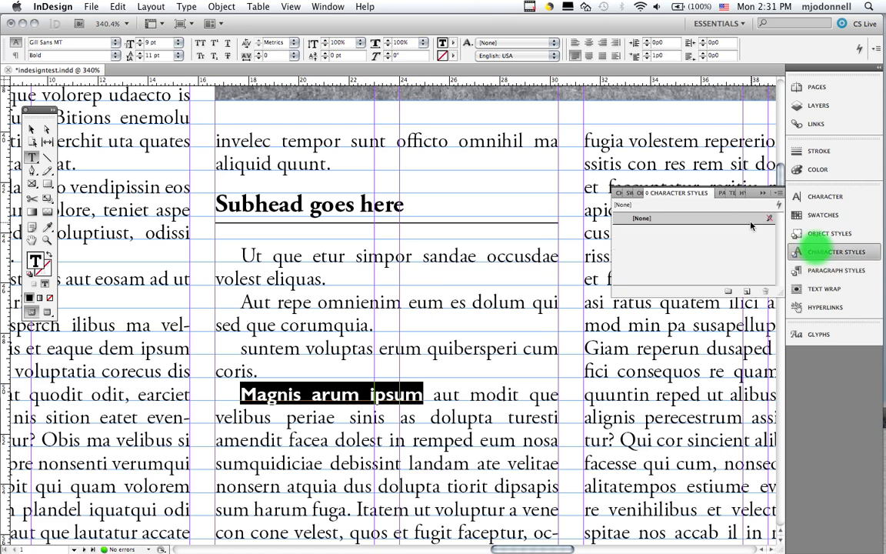
Step: Create a character style named 'bold gill' from the selection and apply it to 'Magnis arum ipsum'
{"action": "left_click", "coordinate": [779, 194]}
{"action": "type", "text": "bold"}
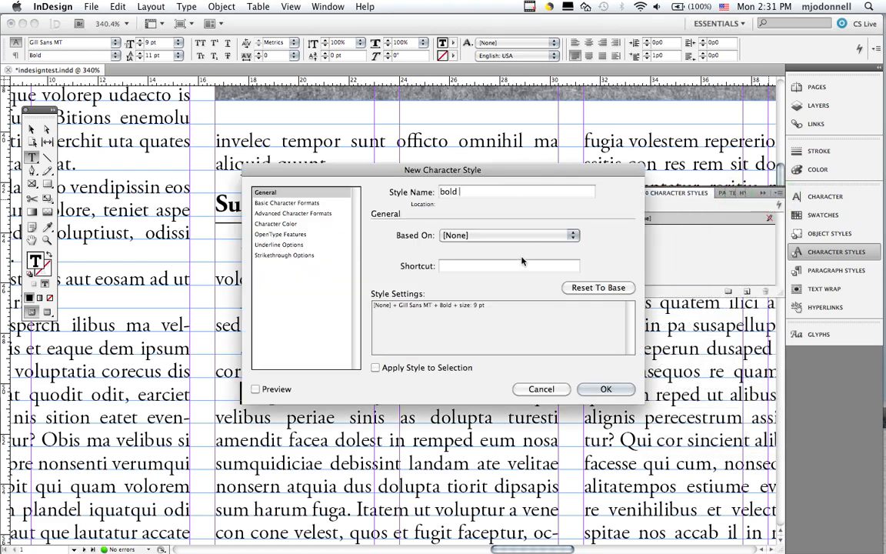
{"action": "type", "text": "gill"}
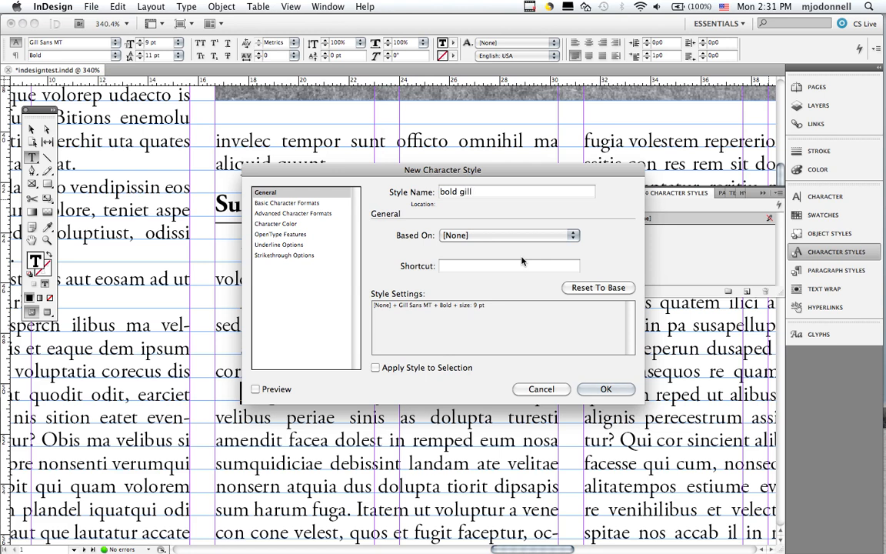
{"action": "left_click", "coordinate": [607, 388]}
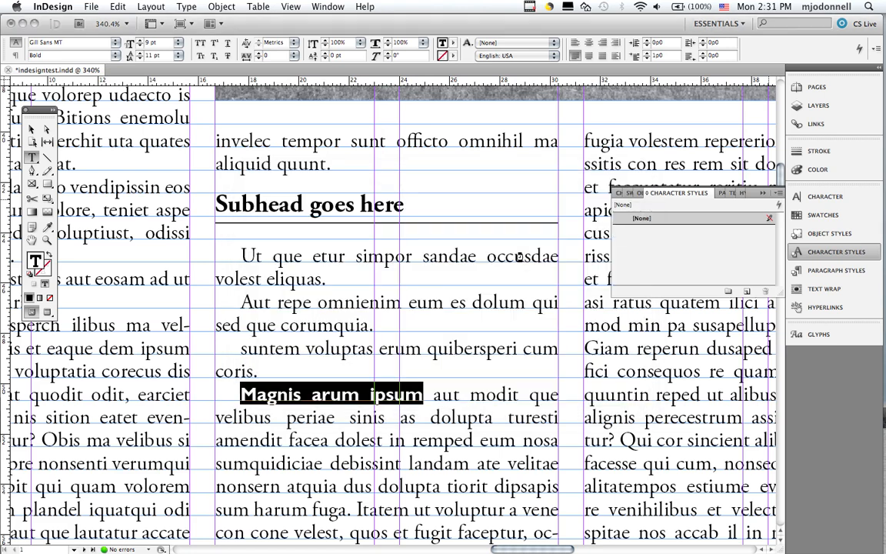
{"action": "left_click", "coordinate": [654, 231]}
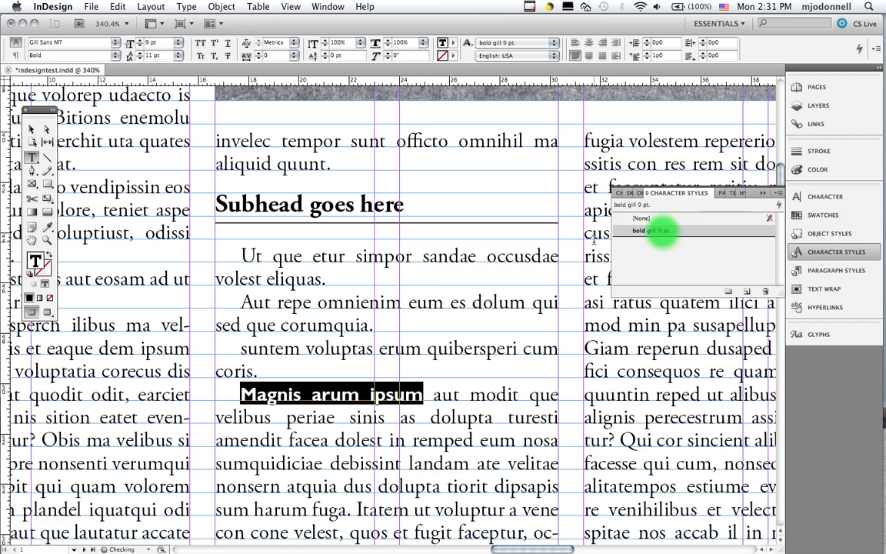
{"action": "left_click", "coordinate": [653, 231]}
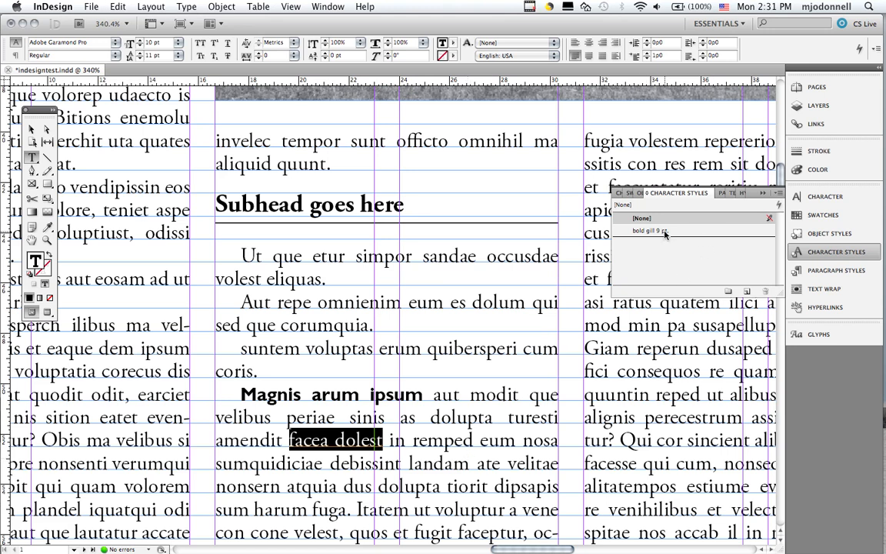
Step: Test bold gill on 'facea dolest', 'landam' and 'dolupta', then revert the paragraph to [None]
{"action": "left_click", "coordinate": [650, 230]}
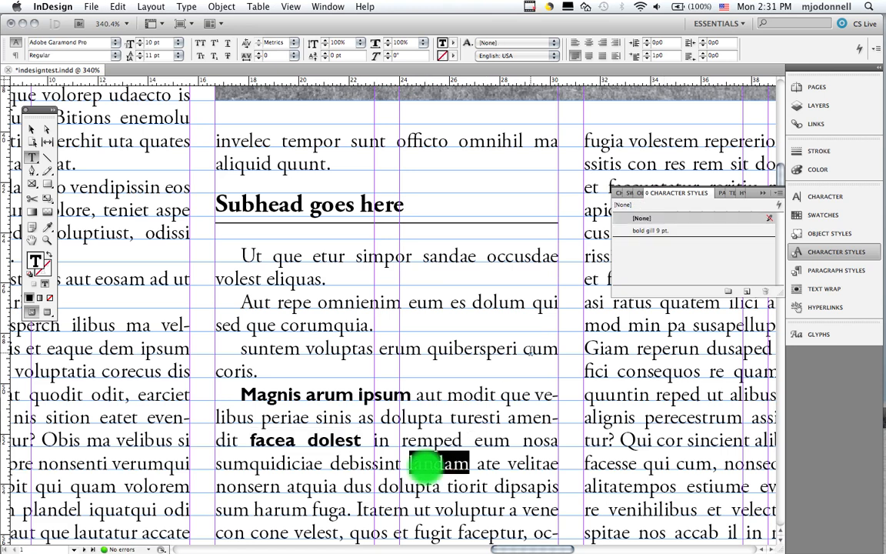
{"action": "left_click", "coordinate": [650, 231]}
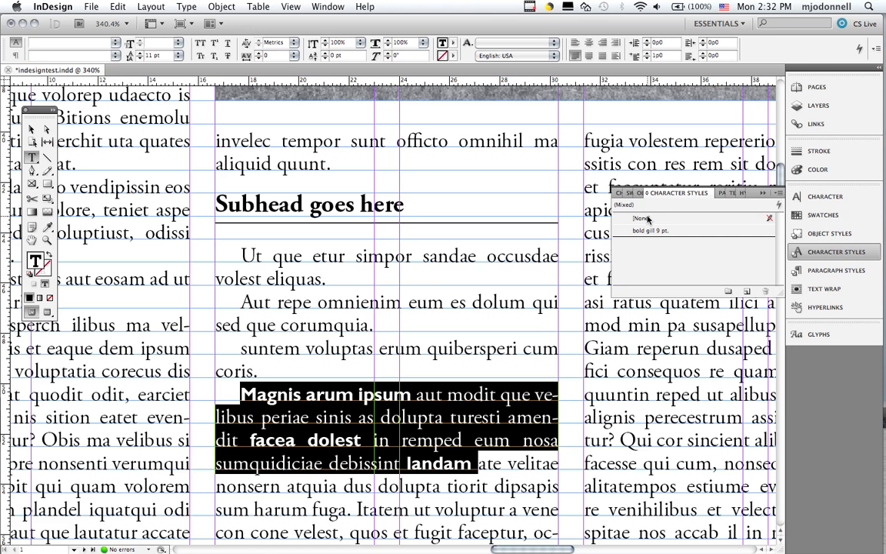
{"action": "left_click", "coordinate": [643, 218]}
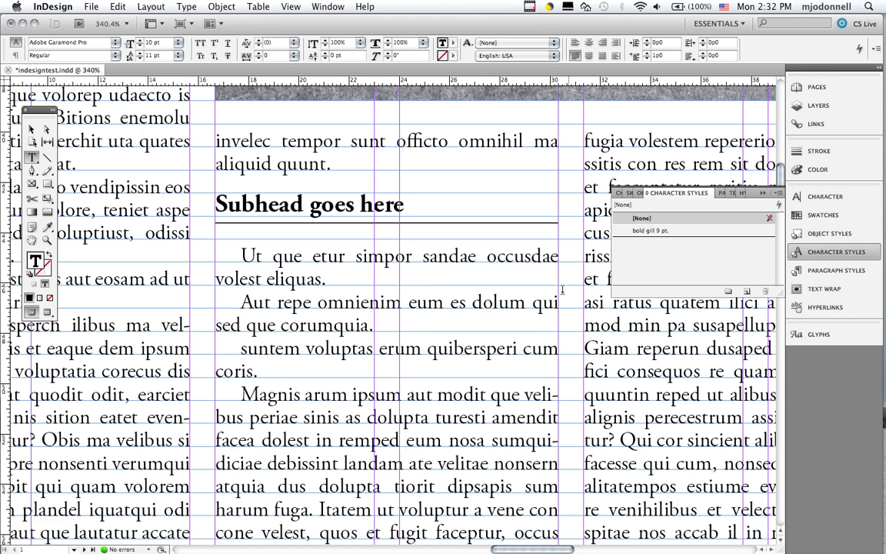
{"action": "double_click", "coordinate": [397, 418]}
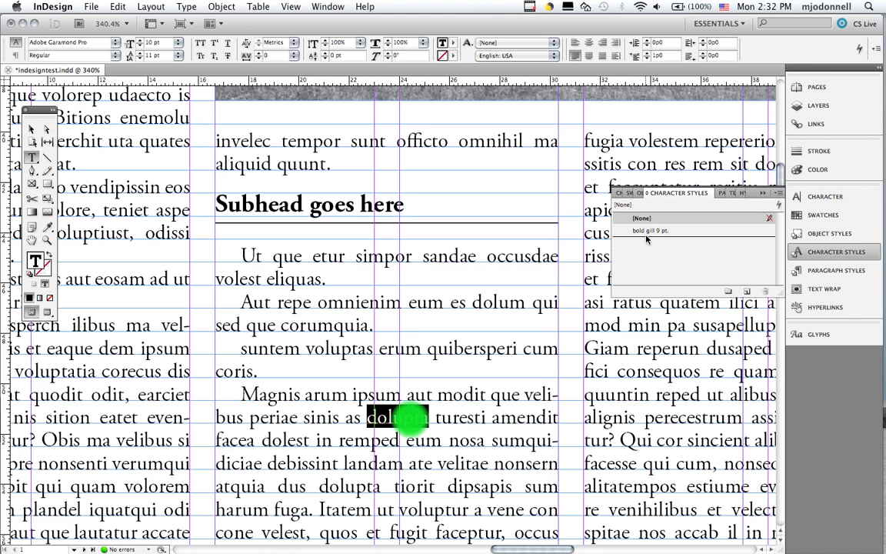
{"action": "left_click", "coordinate": [649, 231]}
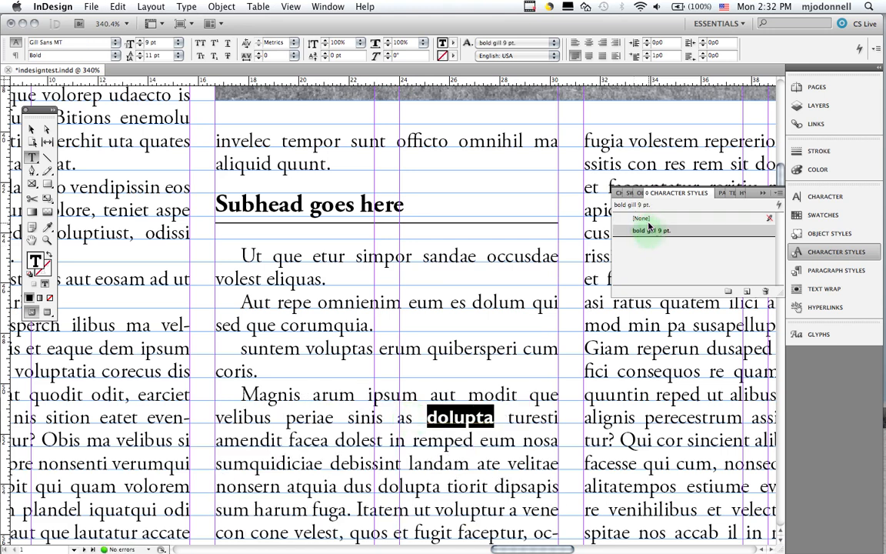
{"action": "left_click", "coordinate": [641, 219]}
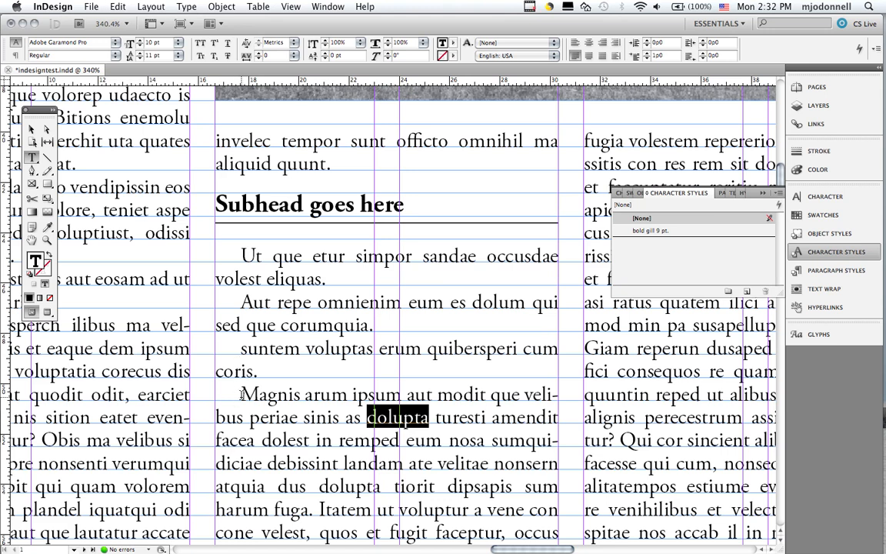
{"action": "left_click", "coordinate": [240, 393]}
{"action": "type", "text": "n "}
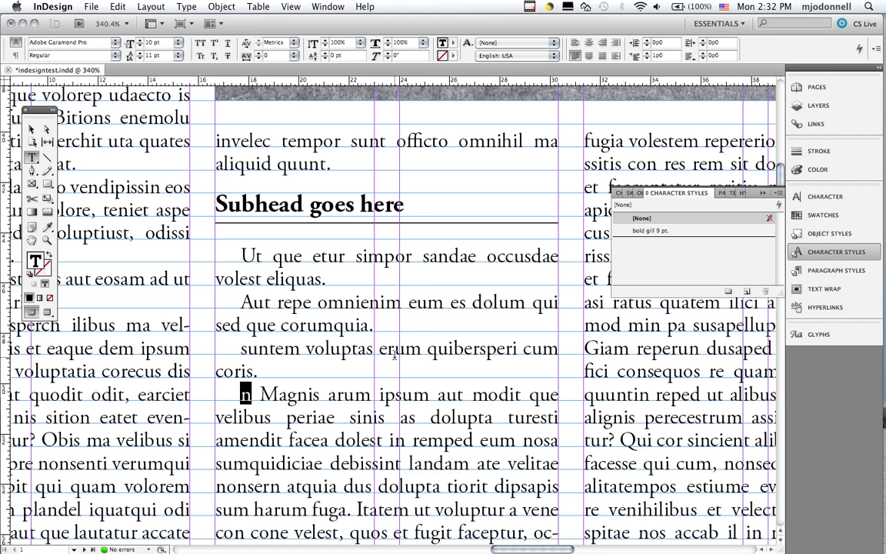
Step: Replace the paragraph's opening placeholder with a Zapf Dingbats square bullet, resized and baseline-shifted
{"action": "left_click", "coordinate": [74, 43]}
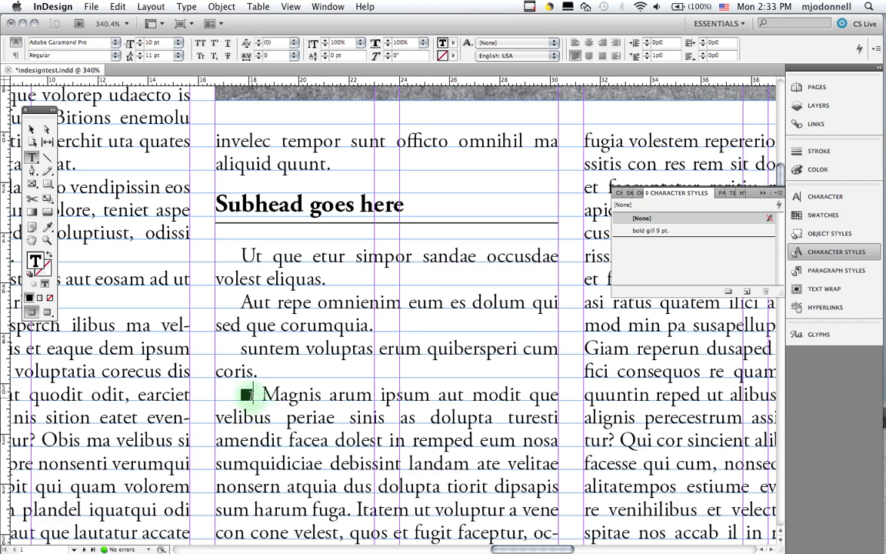
{"action": "left_click", "coordinate": [248, 393]}
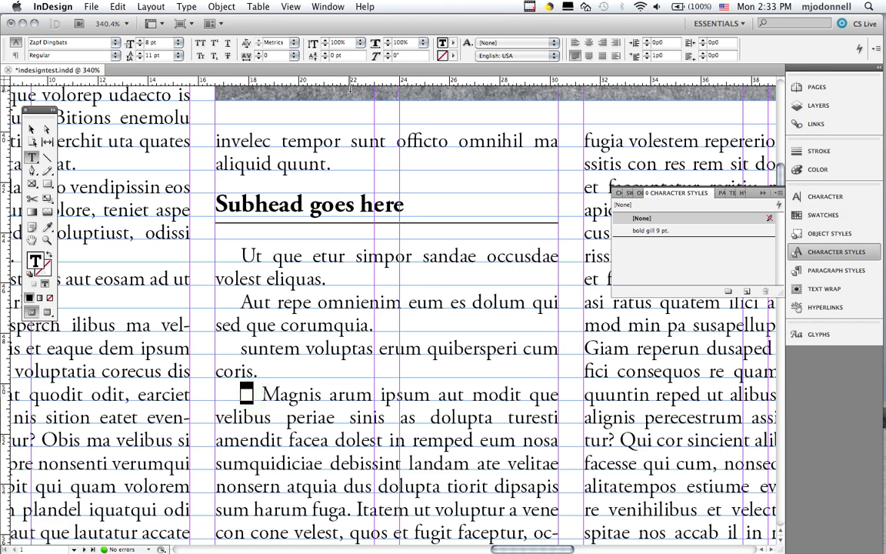
{"action": "mouse_move", "coordinate": [324, 58]}
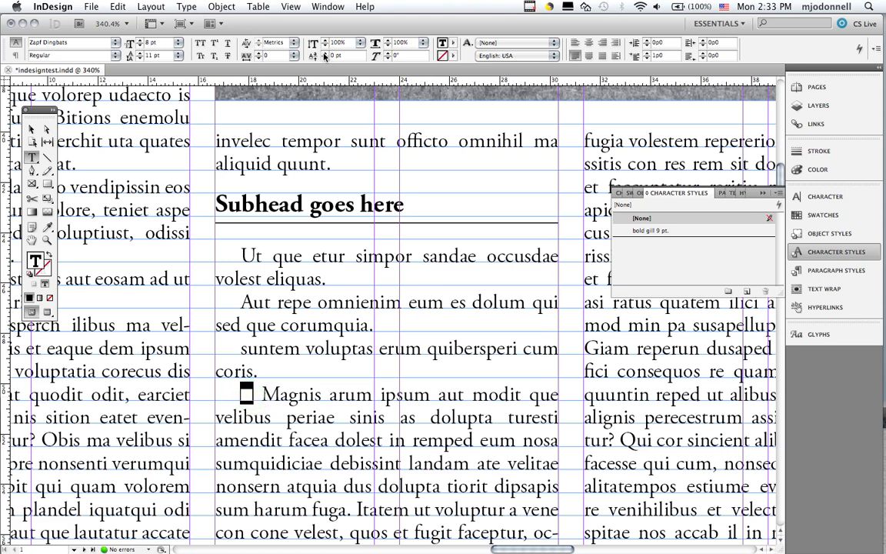
{"action": "mouse_move", "coordinate": [311, 55]}
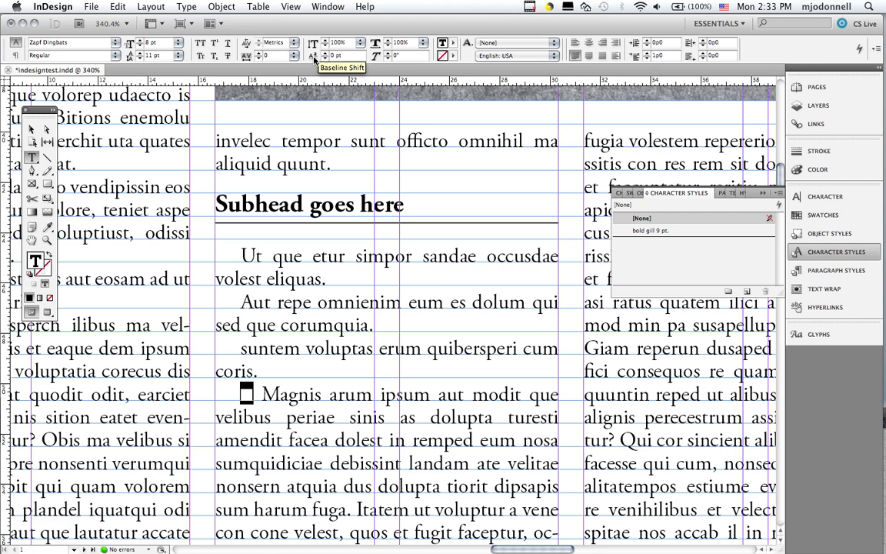
{"action": "mouse_move", "coordinate": [323, 55]}
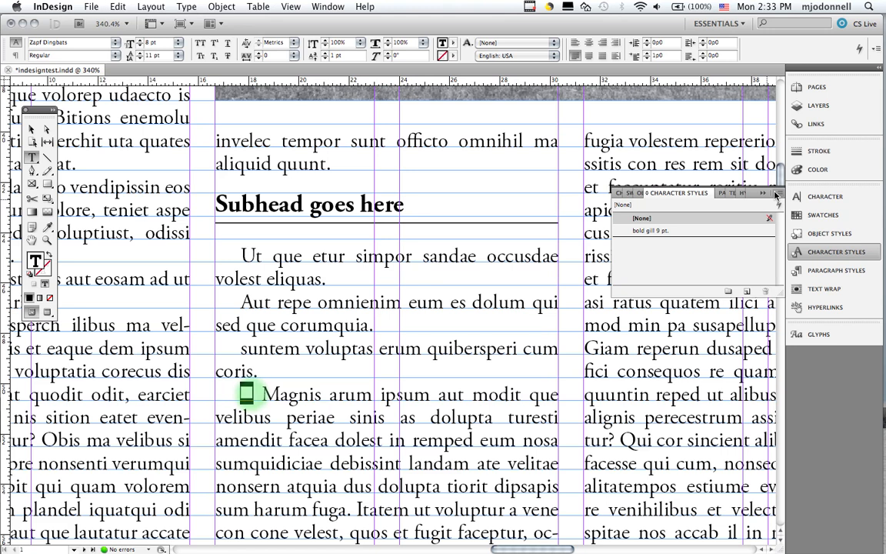
{"action": "left_click", "coordinate": [818, 169]}
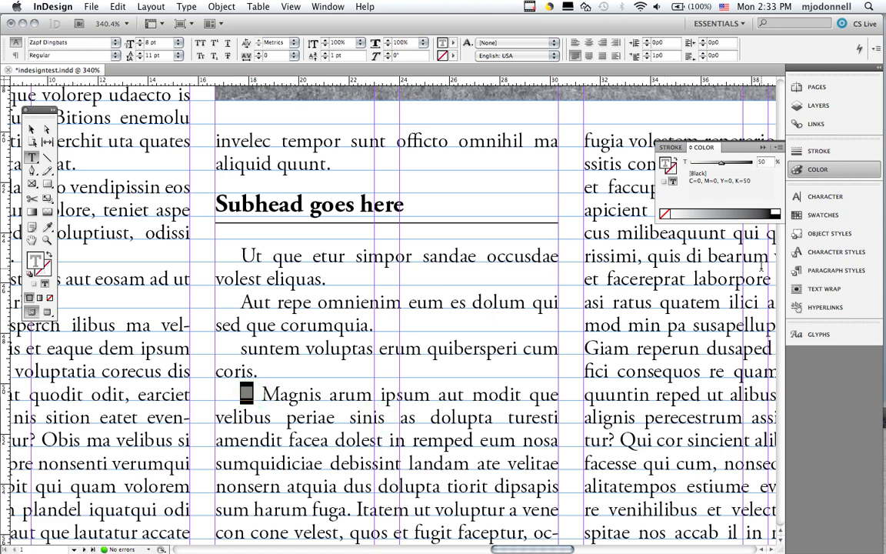
Step: Tint the square bullet 50% black and return to the Character Styles list
{"action": "left_click", "coordinate": [834, 252]}
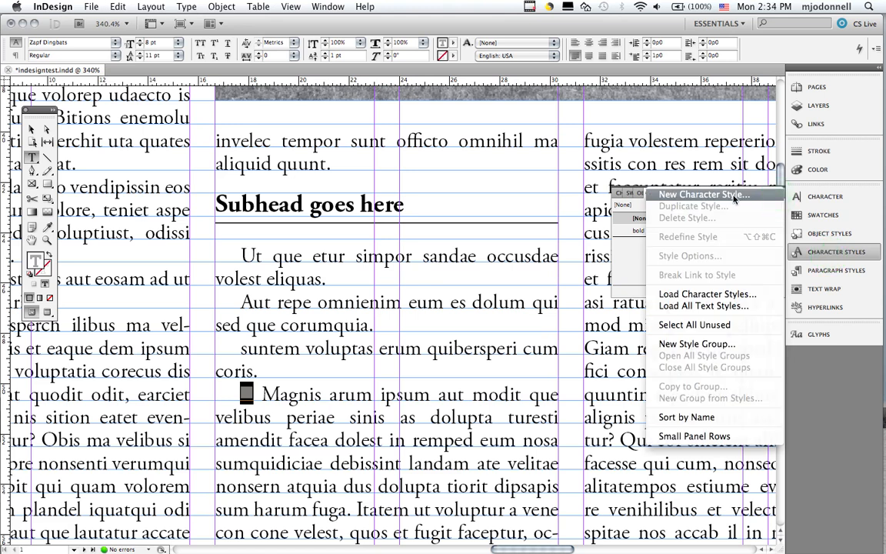
Step: Create the 'bullet square 50 %' character style and apply it to the square bullet
{"action": "left_click", "coordinate": [700, 193]}
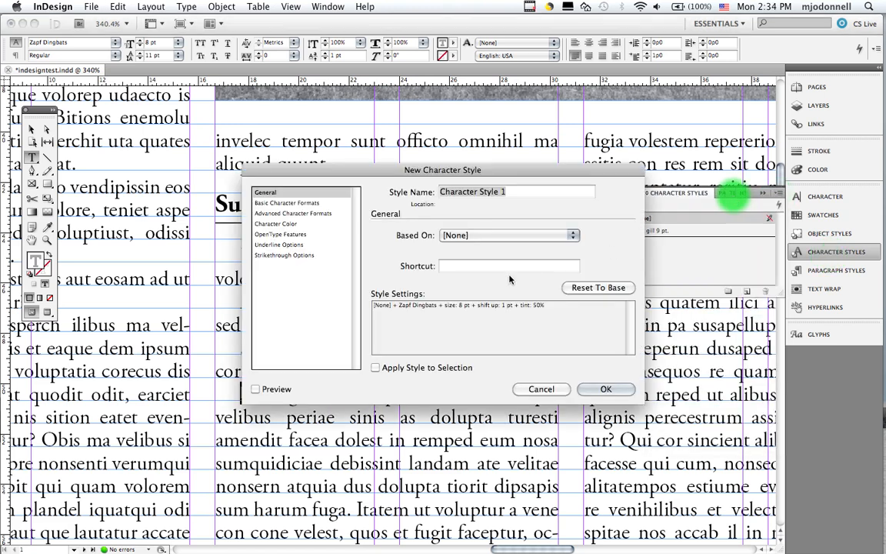
{"action": "type", "text": "bullet"}
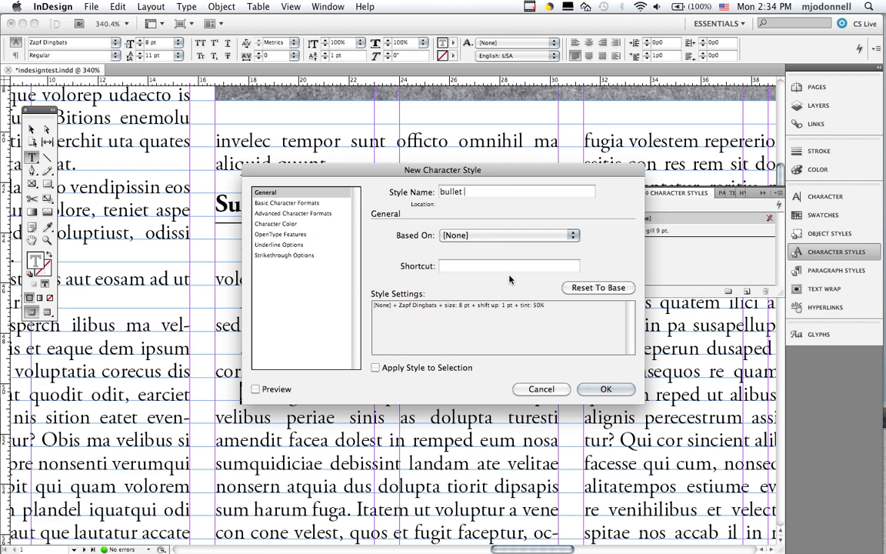
{"action": "type", "text": "squar"}
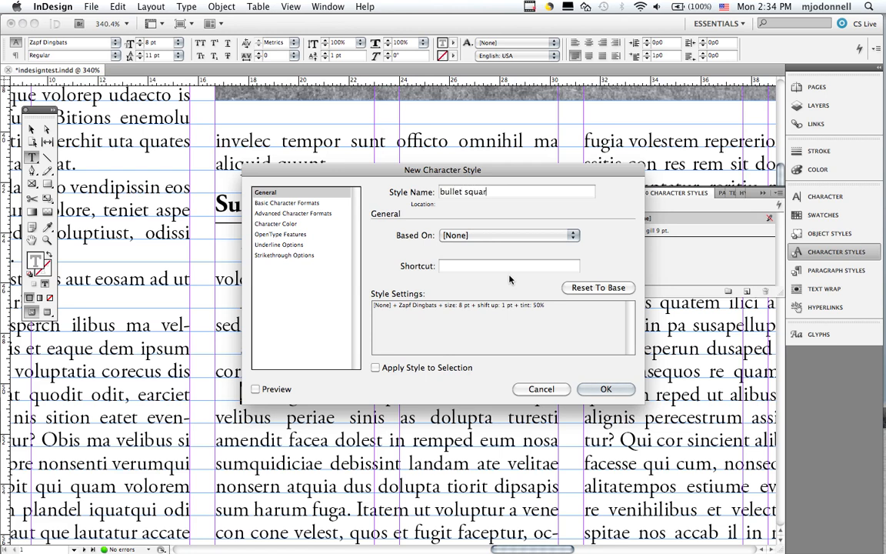
{"action": "type", "text": "e 50"}
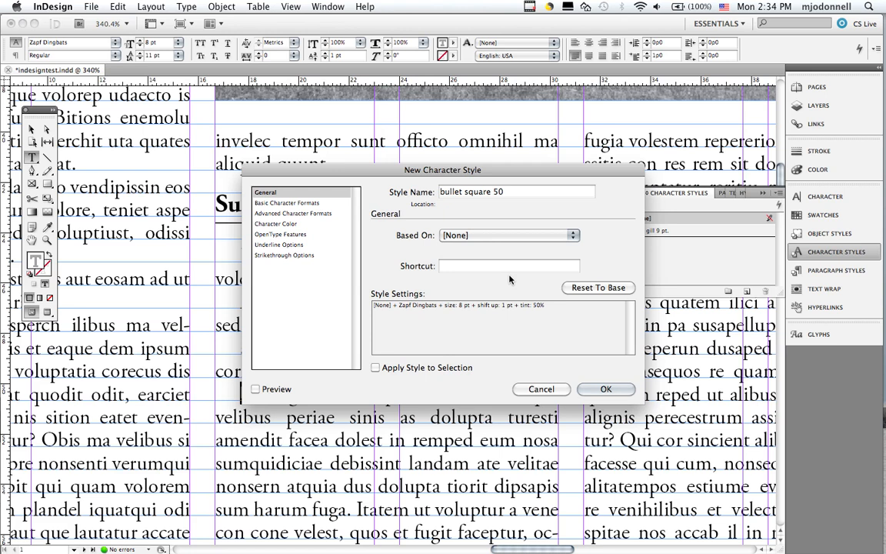
{"action": "left_click", "coordinate": [606, 388]}
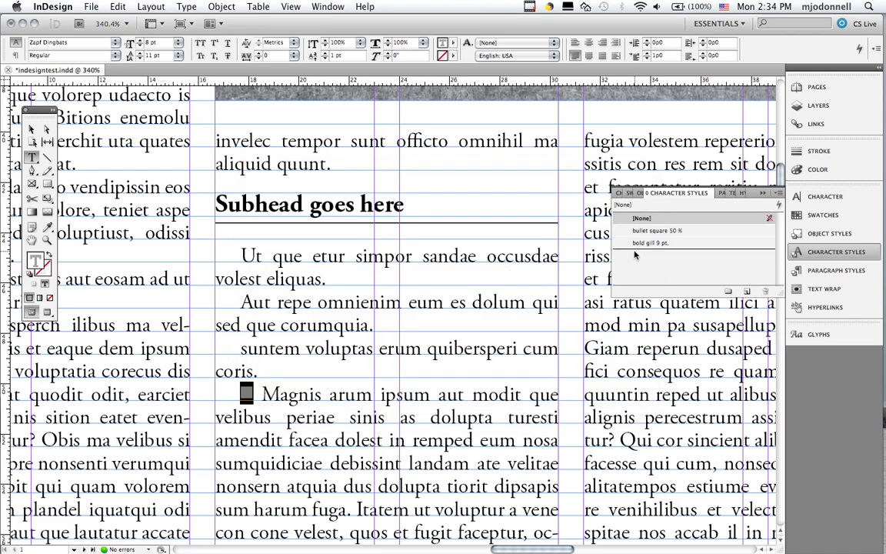
{"action": "left_click", "coordinate": [659, 230]}
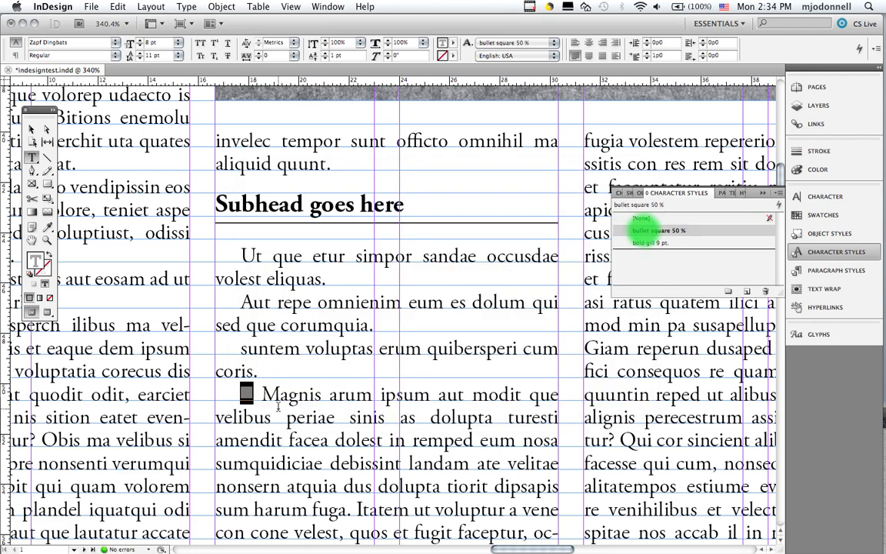
{"action": "left_click", "coordinate": [642, 219]}
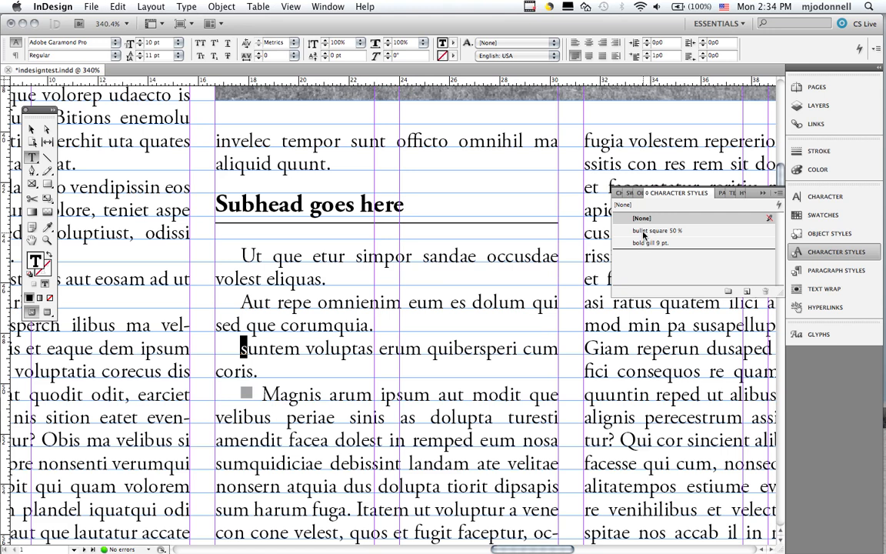
Step: Test 'bullet square 50 %' on a letter and the word 'suntem', then revert them to normal text
{"action": "left_click", "coordinate": [658, 231]}
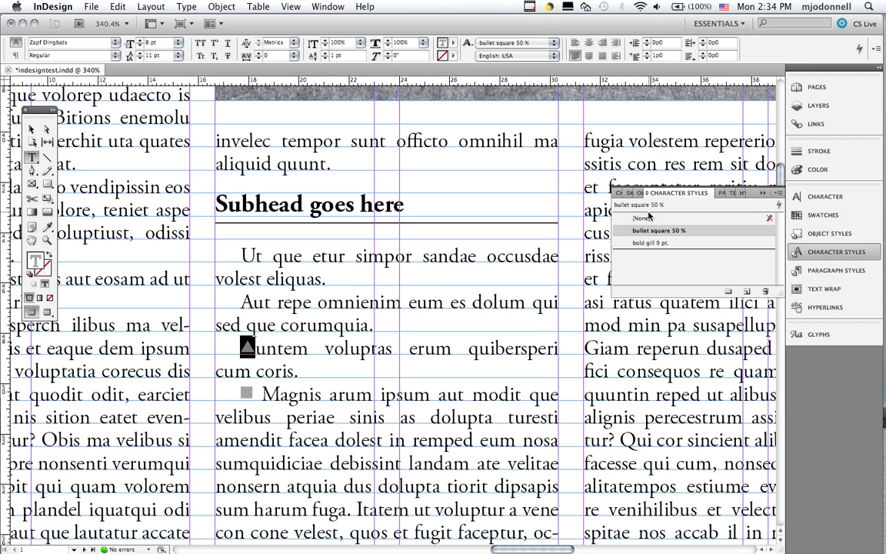
{"action": "left_click", "coordinate": [641, 218]}
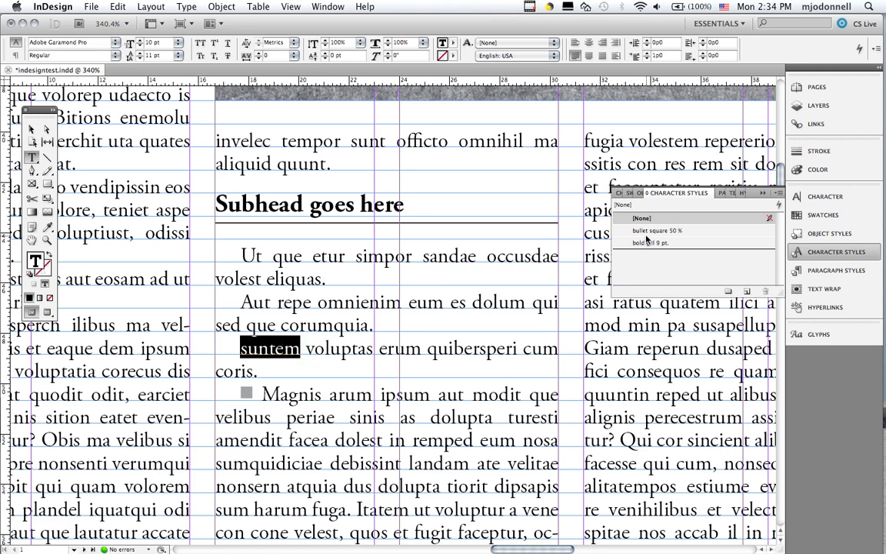
{"action": "left_click", "coordinate": [658, 231]}
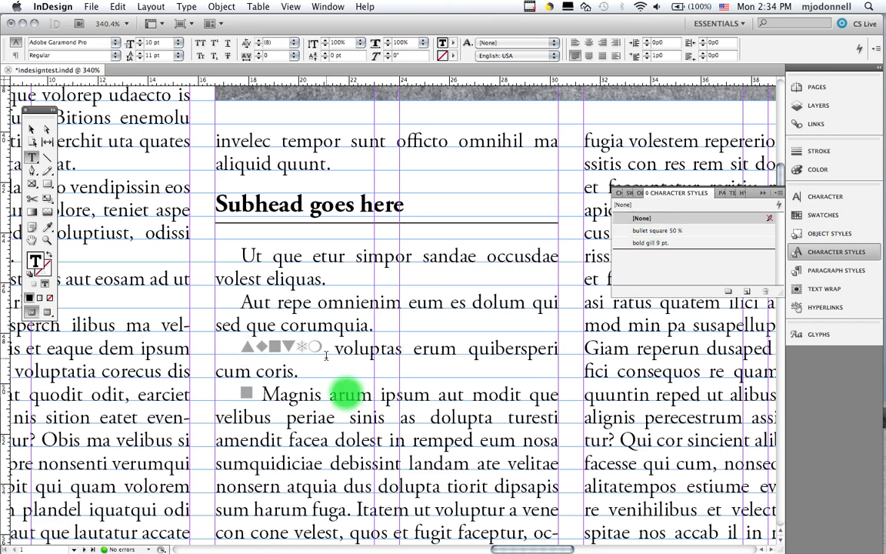
{"action": "left_click", "coordinate": [658, 231]}
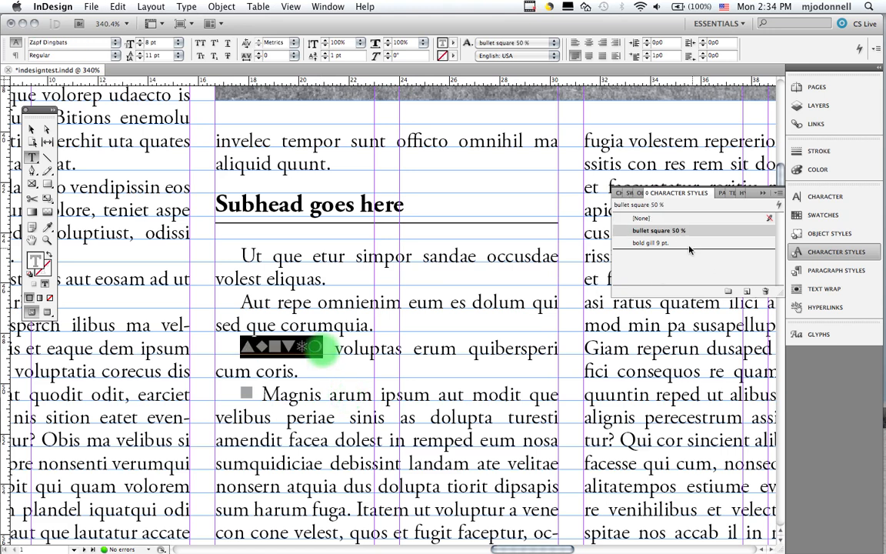
{"action": "left_click", "coordinate": [642, 218]}
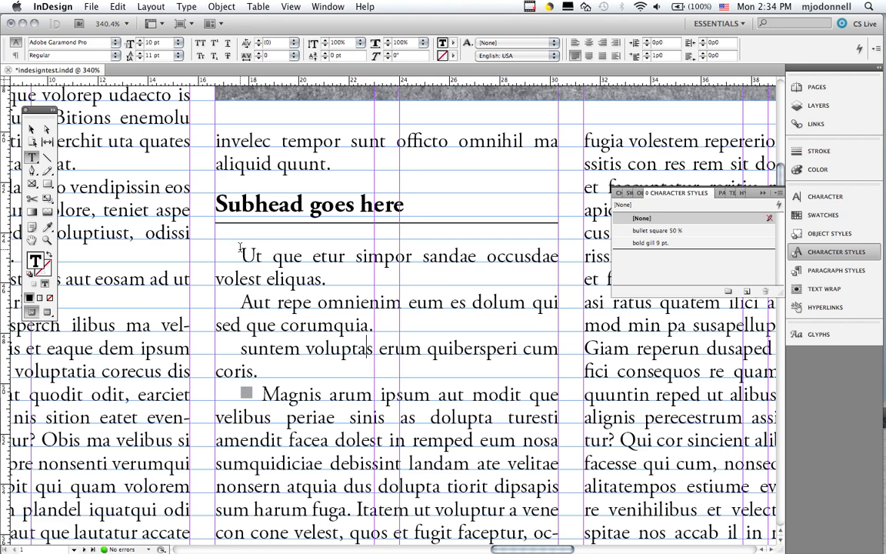
Step: Apply automatic bullets to the three paragraphs below the subhead via Type > Bulleted & Numbered Lists
{"action": "left_click_drag", "start_coordinate": [240, 255], "coordinate": [258, 371]}
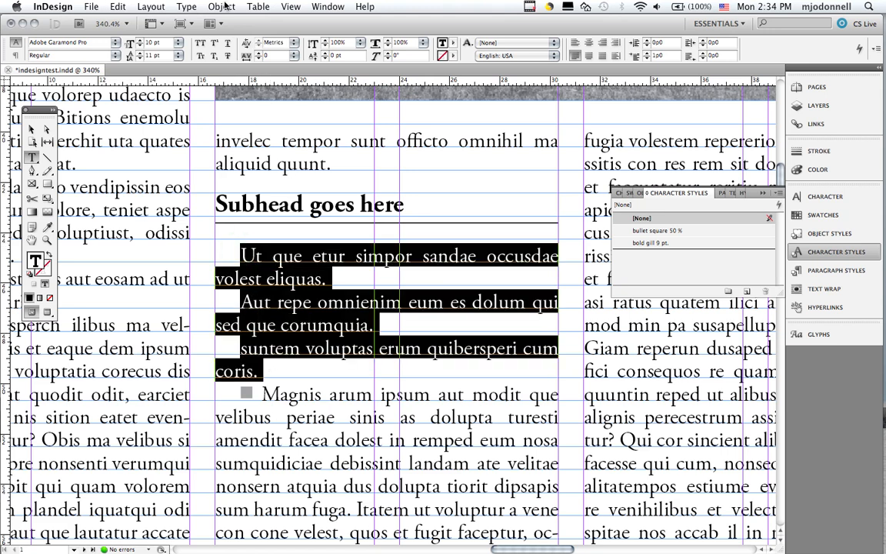
{"action": "left_click", "coordinate": [186, 6]}
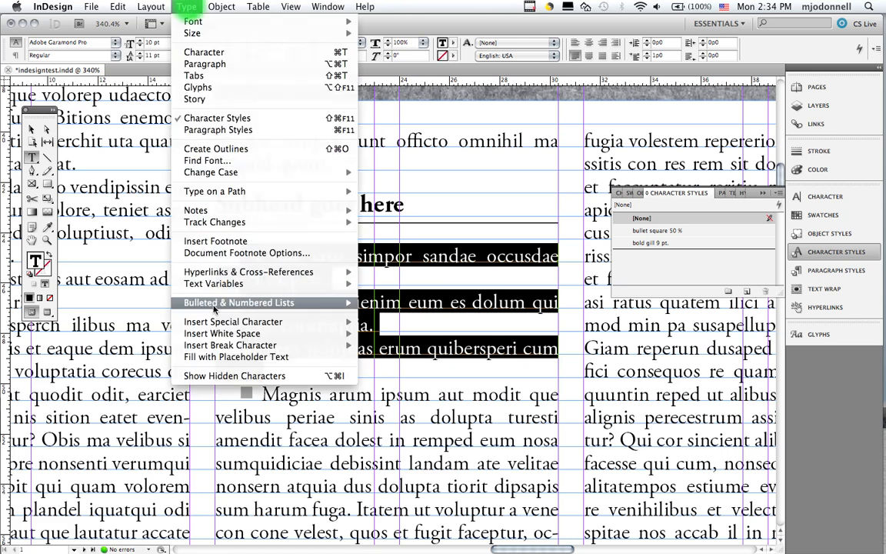
{"action": "mouse_move", "coordinate": [240, 301]}
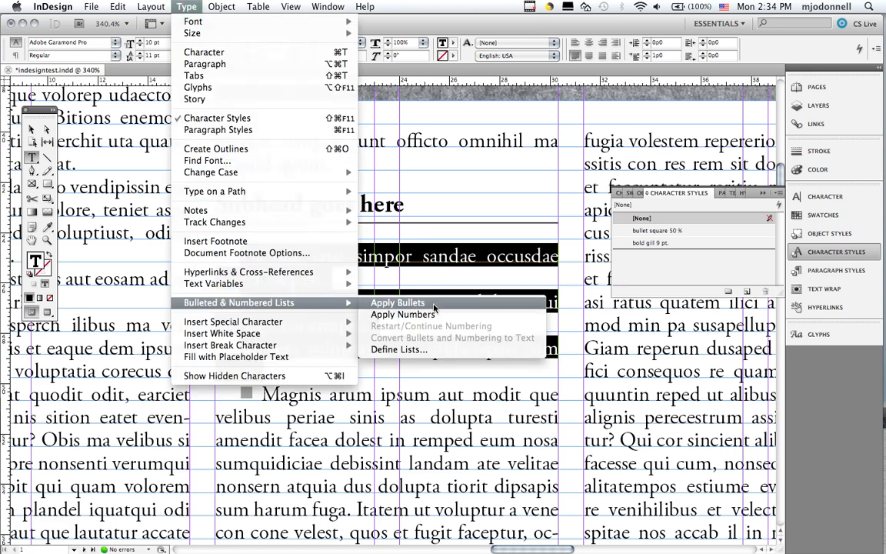
{"action": "left_click", "coordinate": [396, 301]}
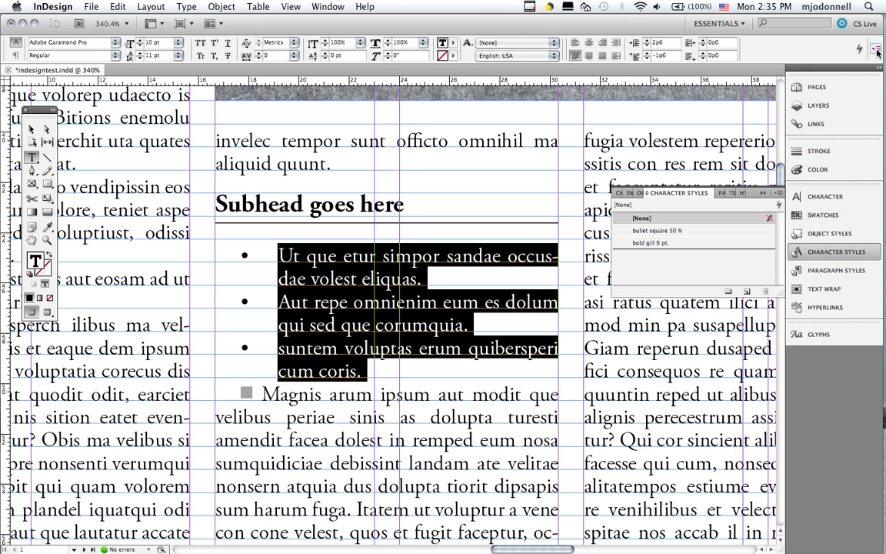
Step: In Bullets and Numbering, add the Zapf Dingbats solid square glyph as the list's bullet
{"action": "left_click", "coordinate": [875, 48]}
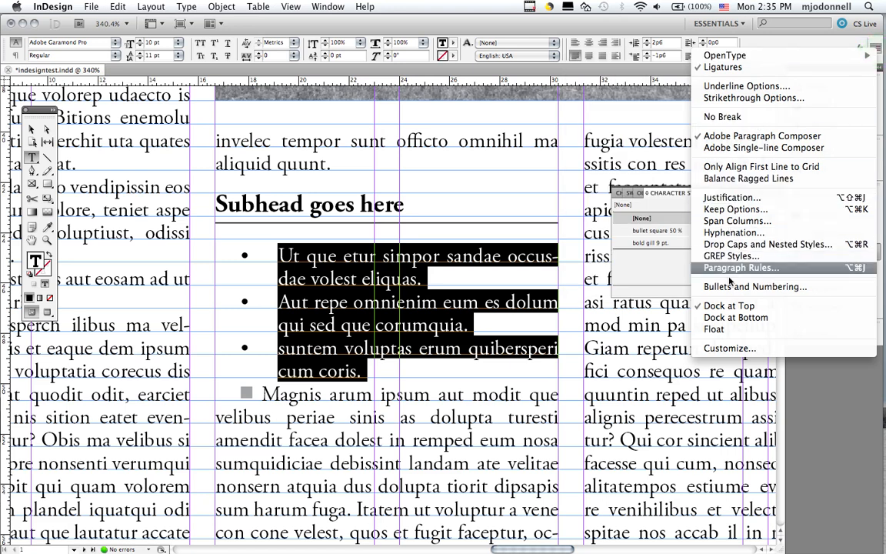
{"action": "left_click", "coordinate": [755, 286]}
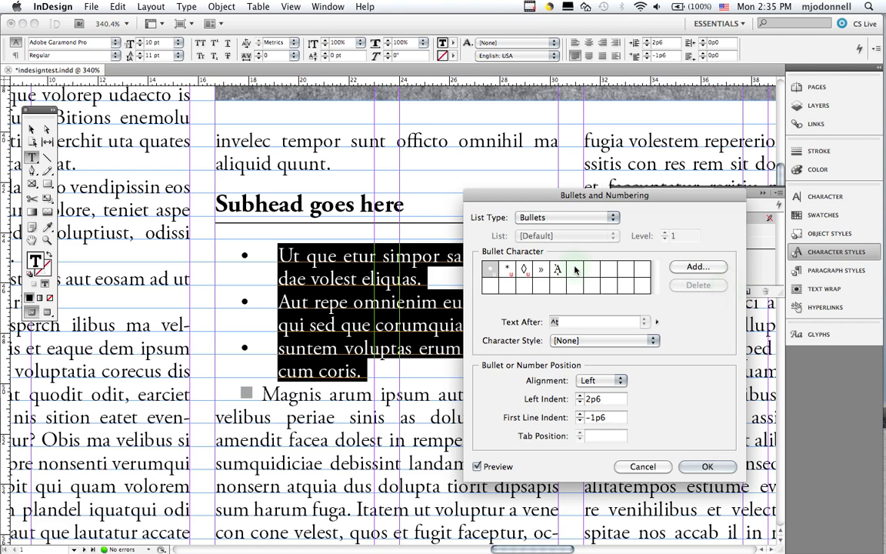
{"action": "left_click", "coordinate": [696, 266]}
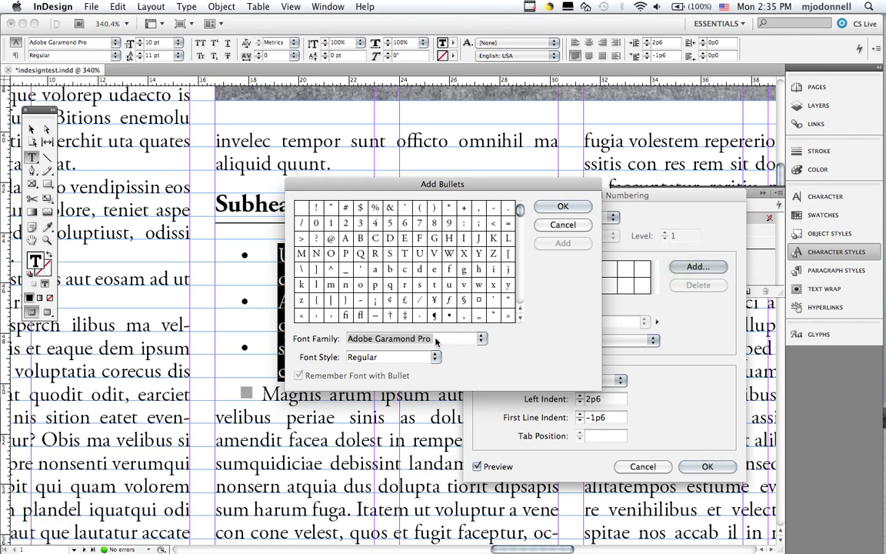
{"action": "left_click", "coordinate": [483, 338]}
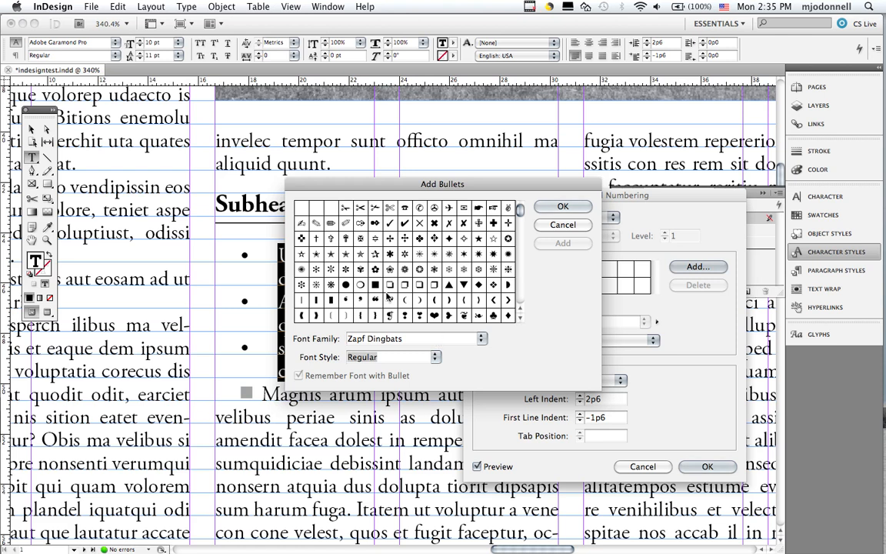
{"action": "left_click", "coordinate": [376, 285]}
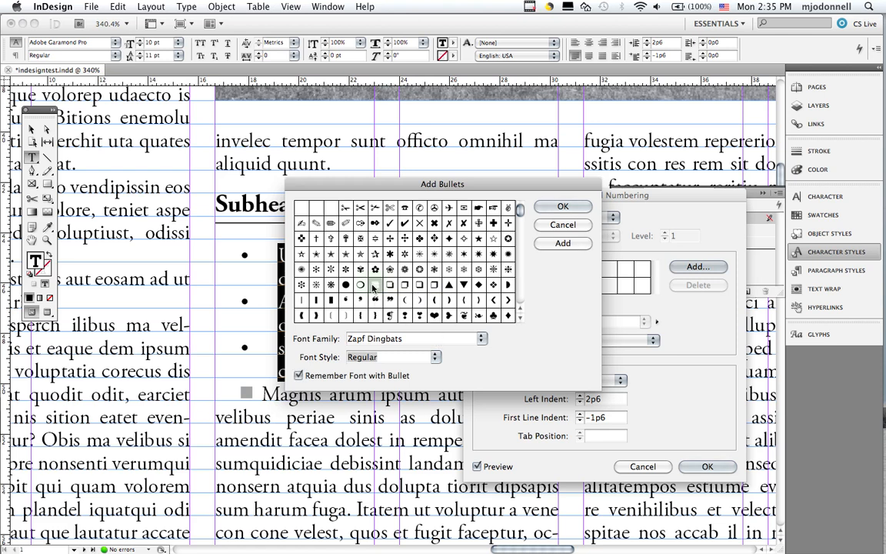
{"action": "left_click", "coordinate": [563, 206]}
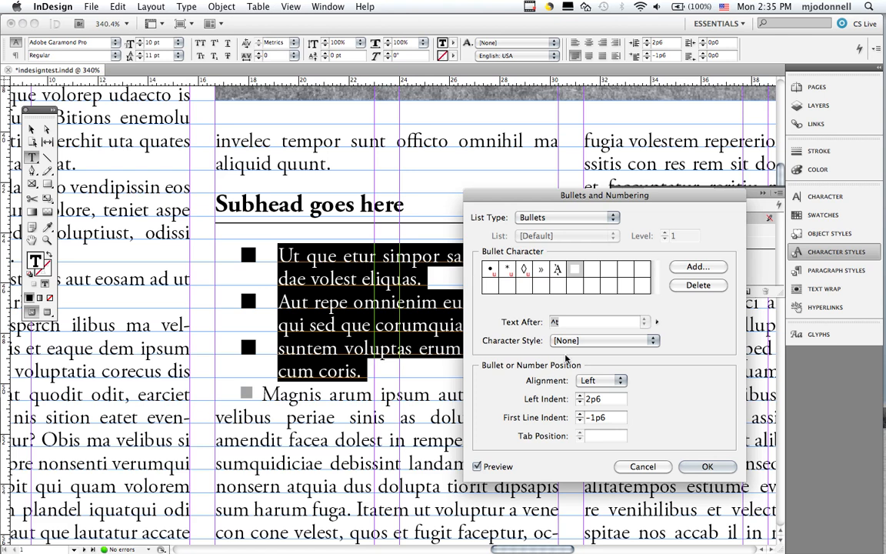
Step: Set the bullets' Character Style to 'bullet square 50 %' so the squares appear gray
{"action": "left_click", "coordinate": [603, 340]}
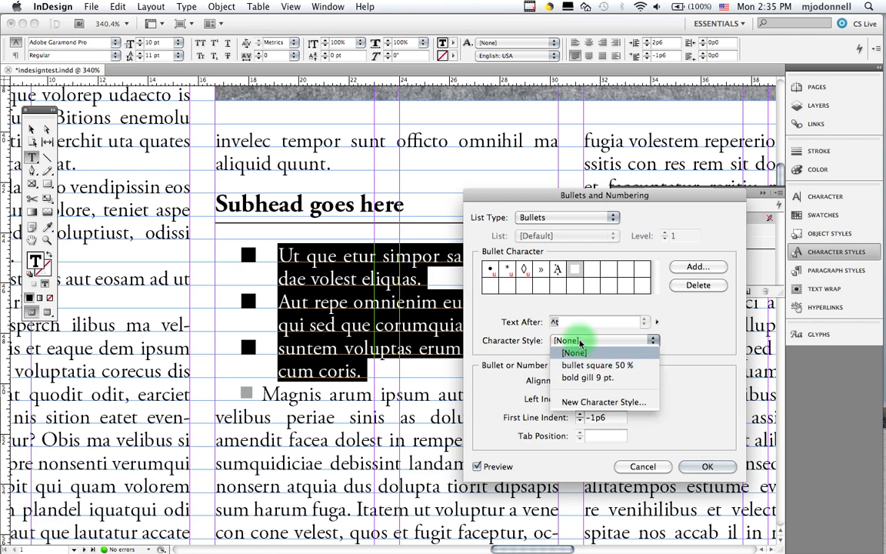
{"action": "mouse_move", "coordinate": [597, 365]}
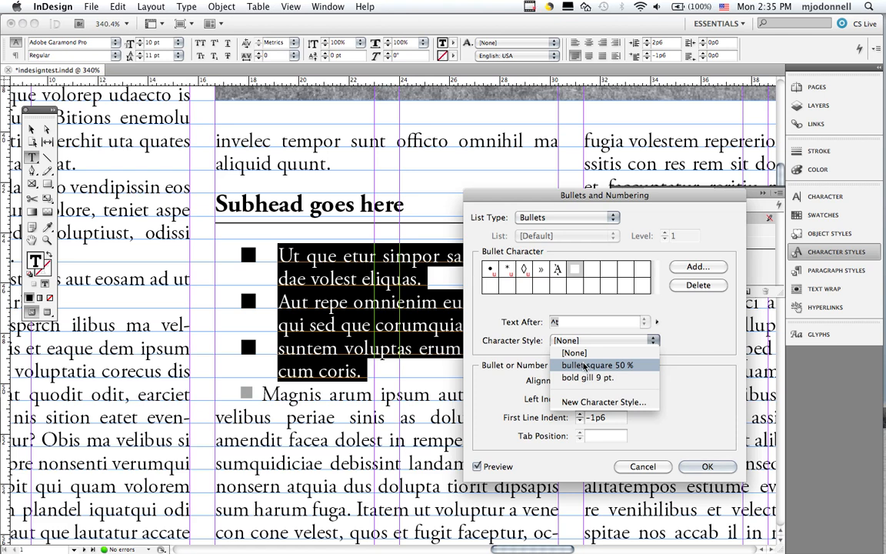
{"action": "left_click", "coordinate": [597, 365]}
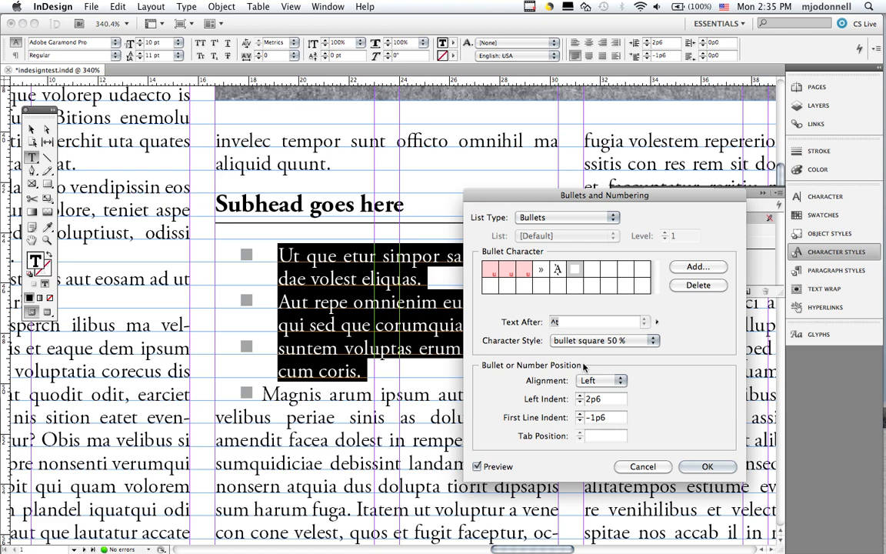
{"action": "mouse_move", "coordinate": [271, 348]}
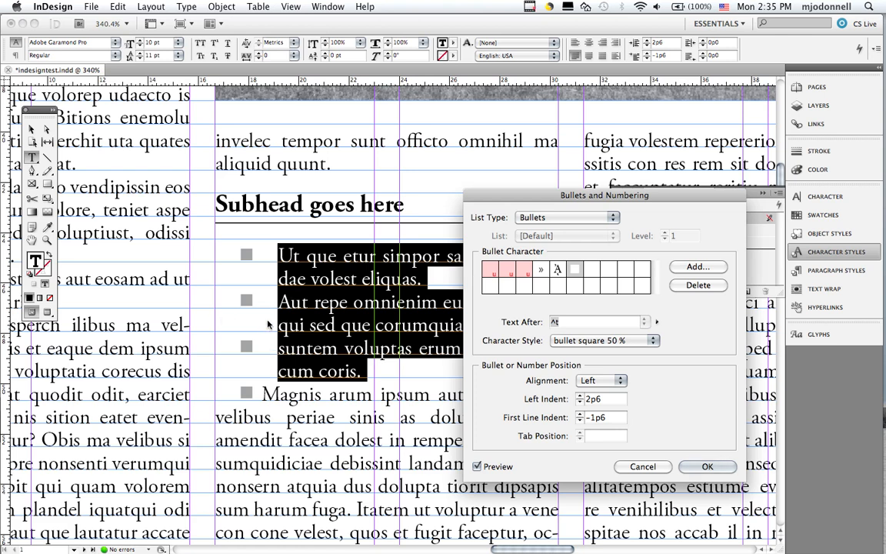
{"action": "mouse_move", "coordinate": [216, 339]}
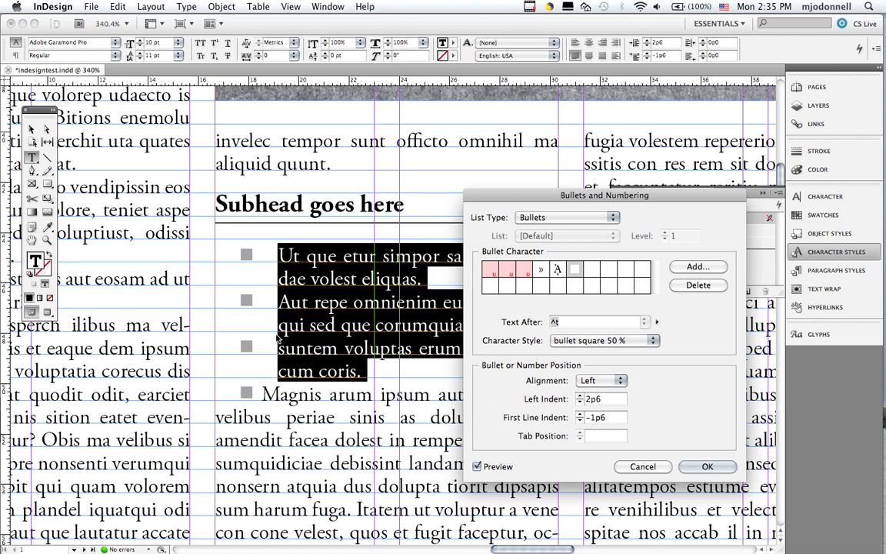
{"action": "mouse_move", "coordinate": [489, 381]}
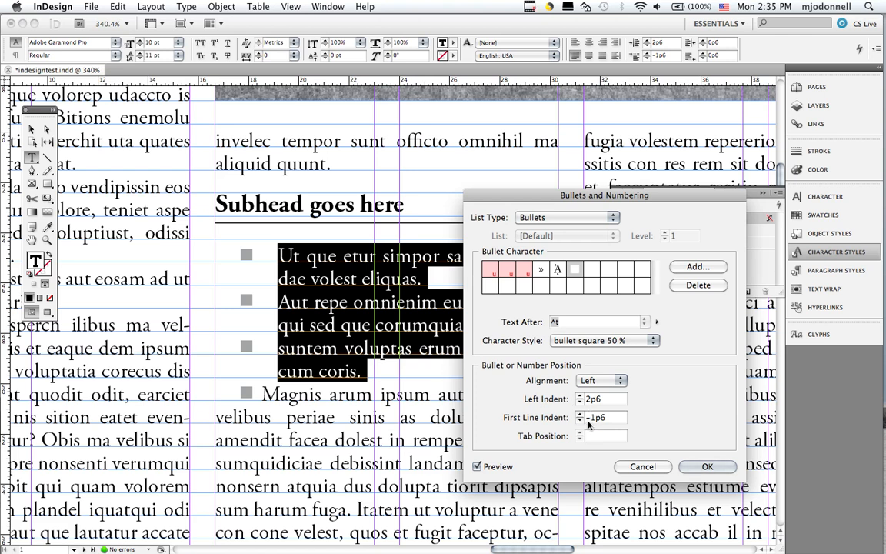
{"action": "mouse_move", "coordinate": [242, 323]}
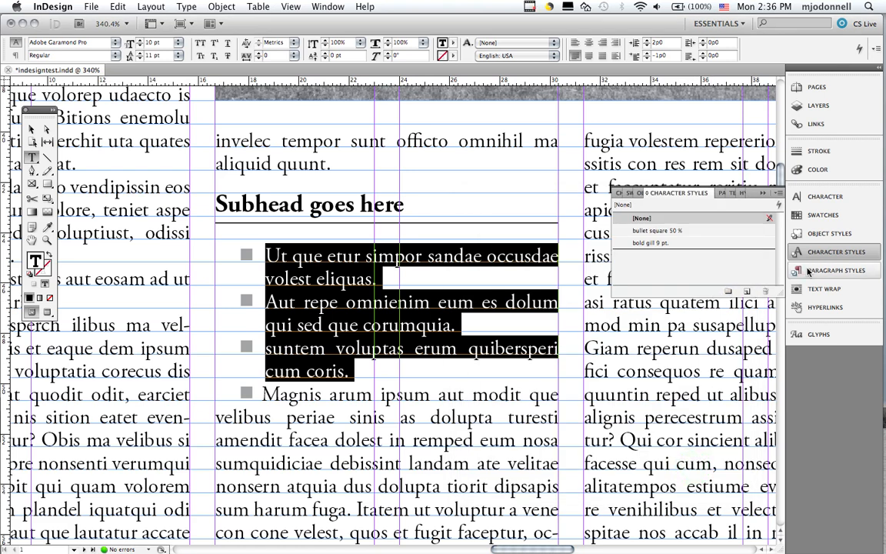
Step: Create a 'bulleted list' paragraph style and apply it to the three gray-square list items
{"action": "left_click", "coordinate": [833, 271]}
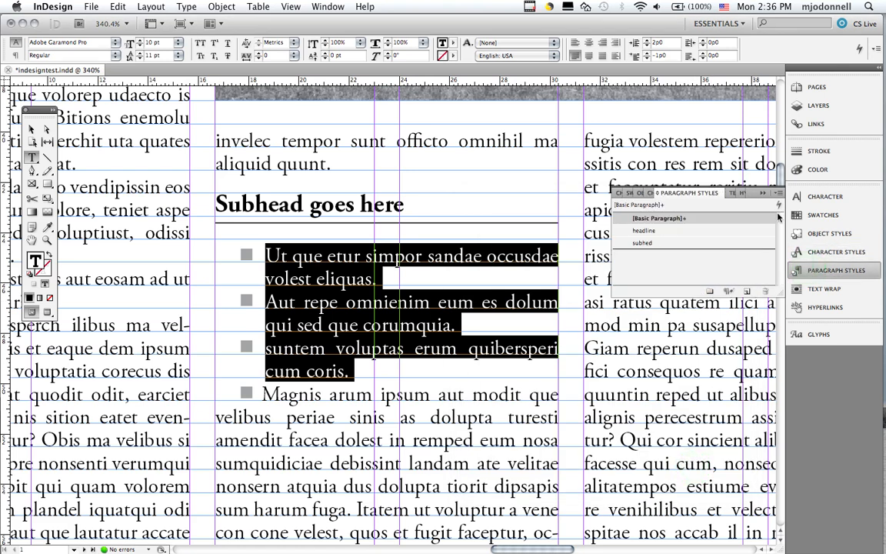
{"action": "left_click", "coordinate": [778, 194]}
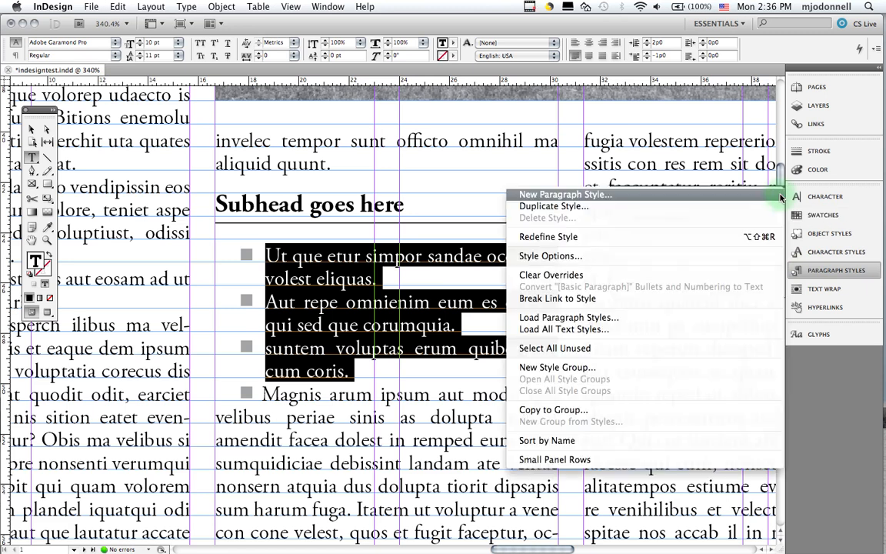
{"action": "left_click", "coordinate": [566, 194]}
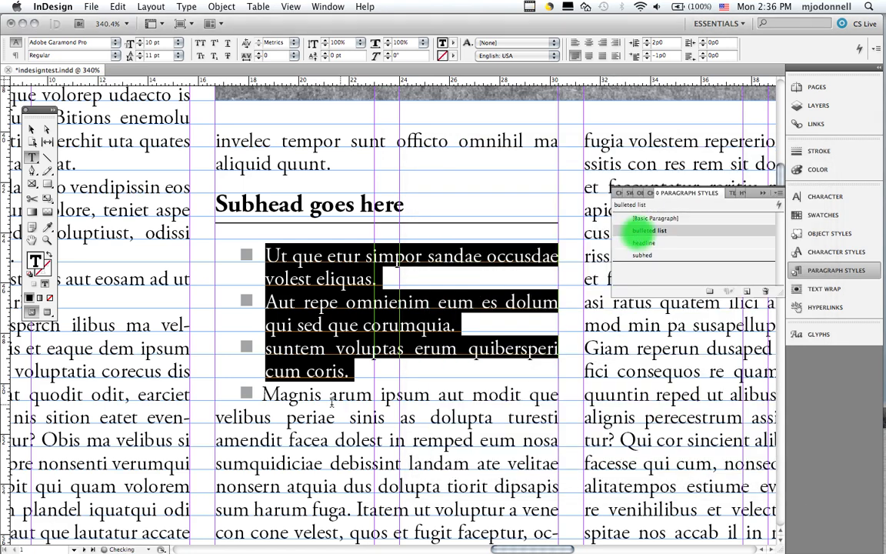
{"action": "left_click", "coordinate": [649, 230]}
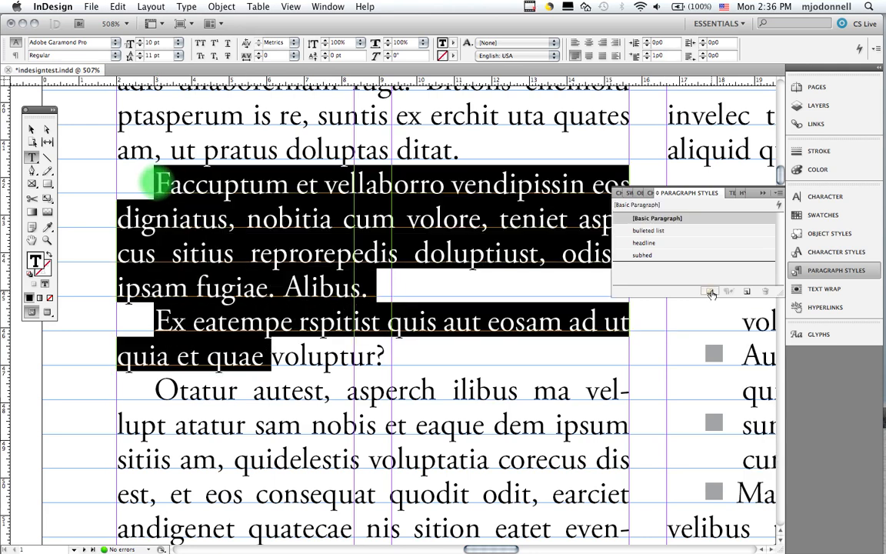
{"action": "left_click", "coordinate": [649, 231]}
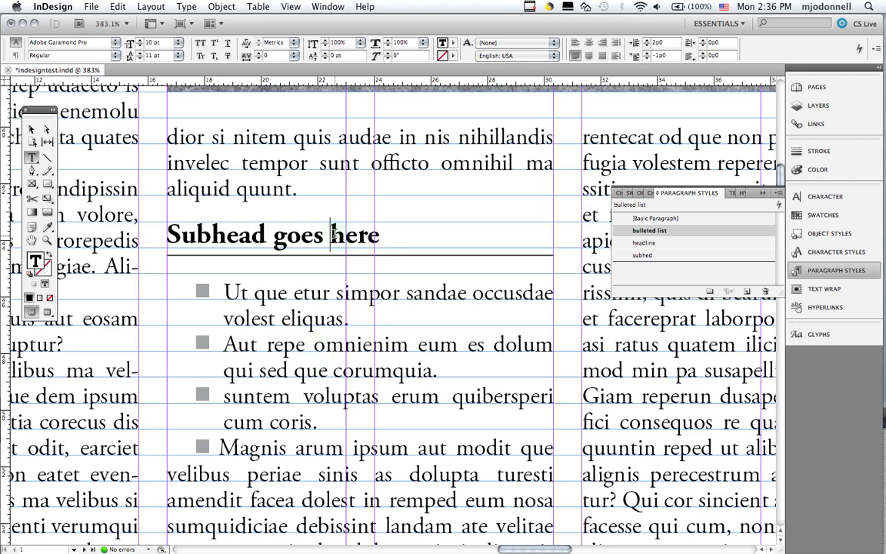
Step: Apply the subhed style to the subhead and bring up its Paragraph Rules dialog
{"action": "left_click", "coordinate": [643, 256]}
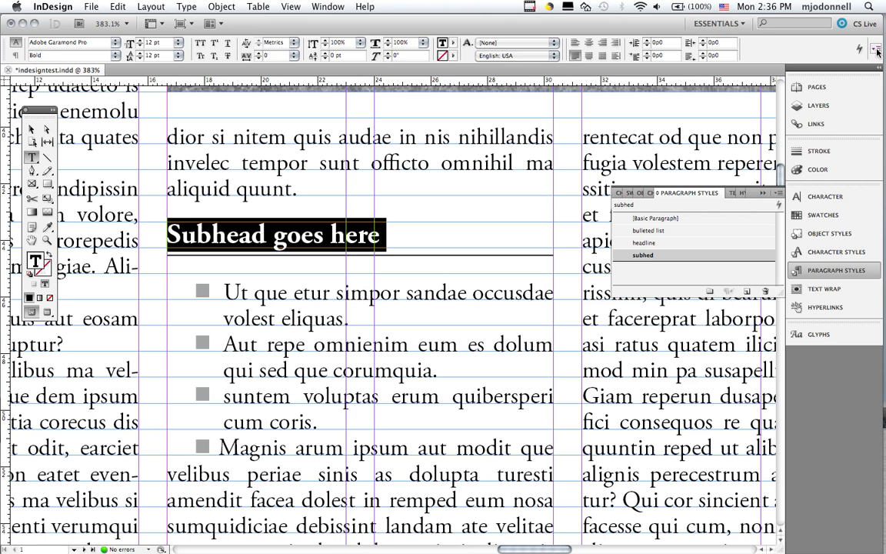
{"action": "left_click", "coordinate": [875, 51]}
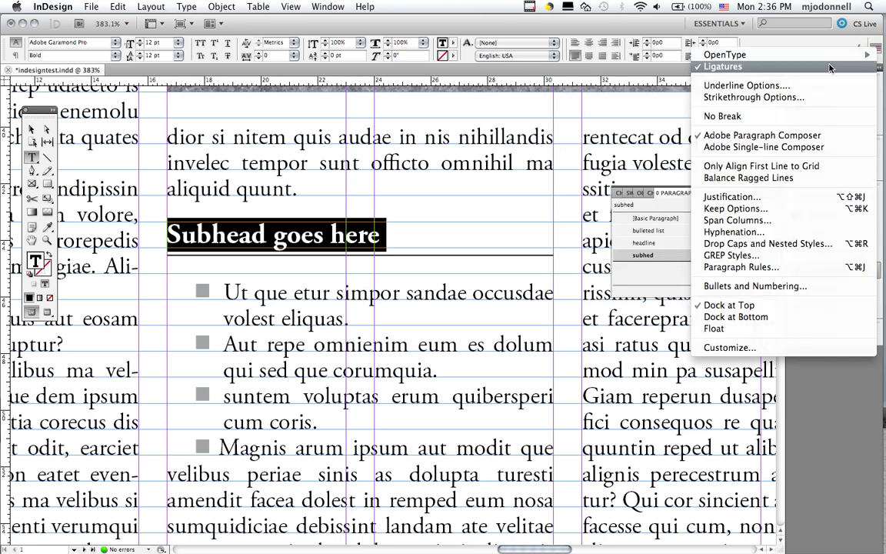
{"action": "mouse_move", "coordinate": [767, 162]}
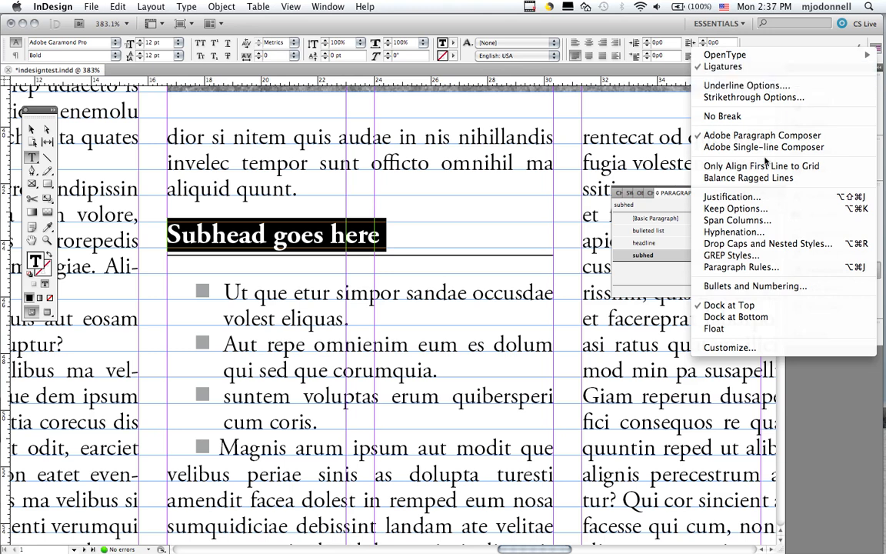
{"action": "mouse_move", "coordinate": [742, 268]}
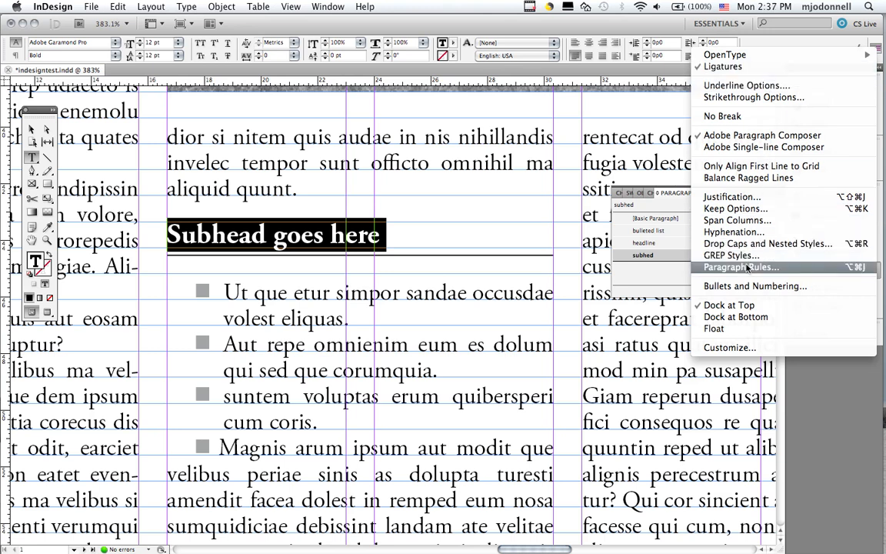
{"action": "left_click", "coordinate": [741, 268]}
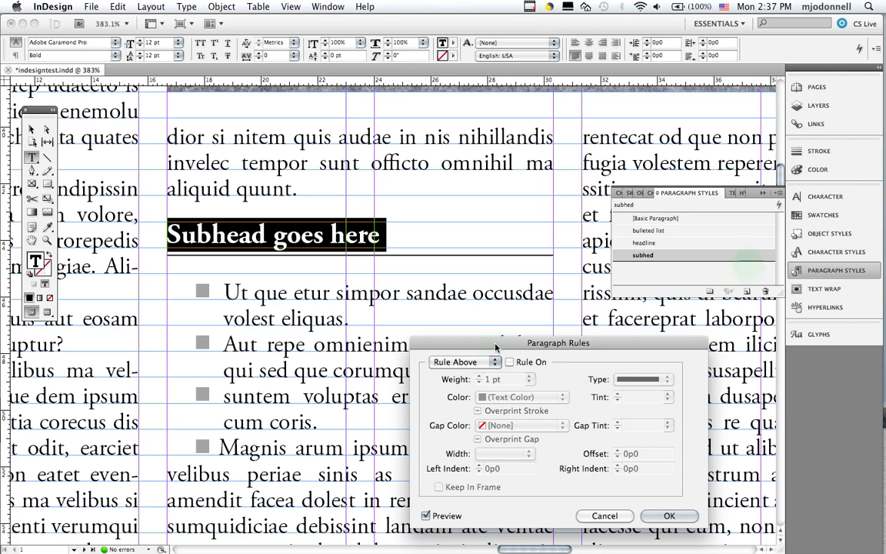
Step: Turn on Rule Above for the subhead with 0.25 pt weight and 1p0 offset
{"action": "left_click_drag", "start_coordinate": [557, 341], "coordinate": [341, 274]}
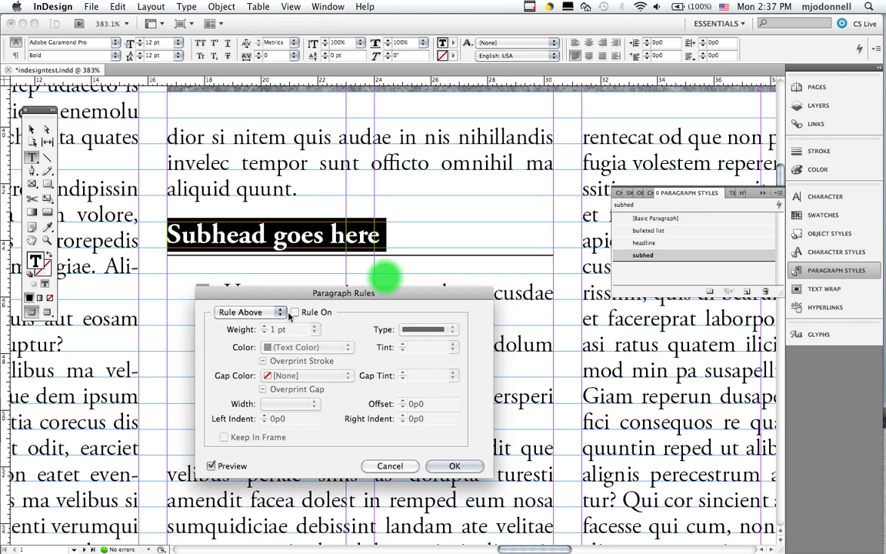
{"action": "left_click", "coordinate": [295, 313]}
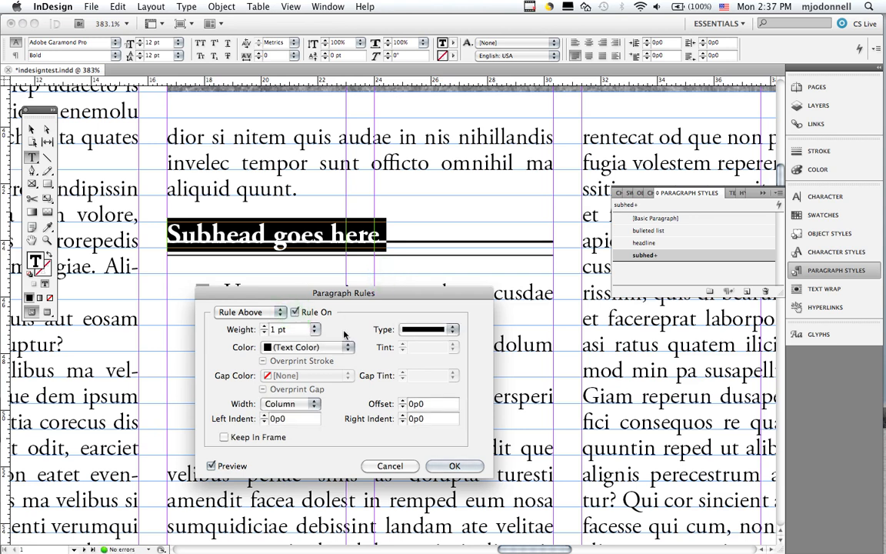
{"action": "left_click", "coordinate": [431, 403]}
{"action": "type", "text": "1"}
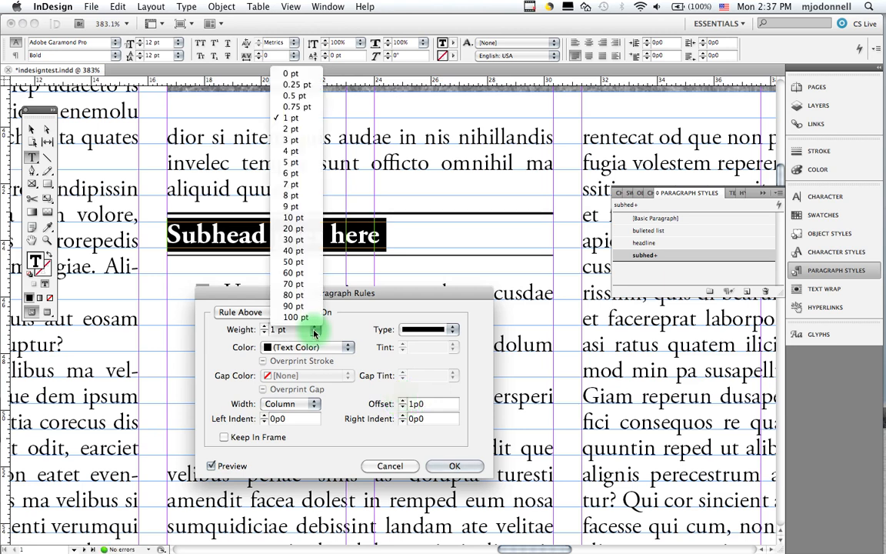
{"action": "mouse_move", "coordinate": [293, 96]}
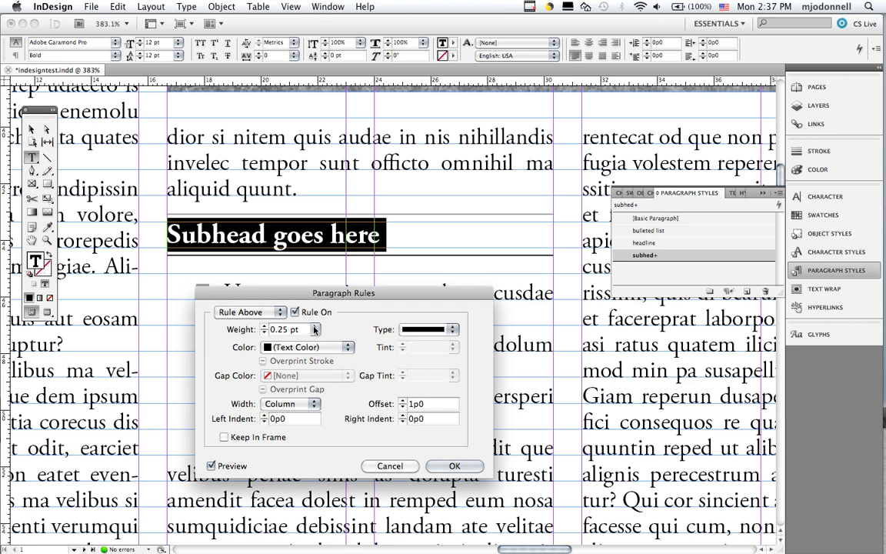
{"action": "mouse_move", "coordinate": [357, 280]}
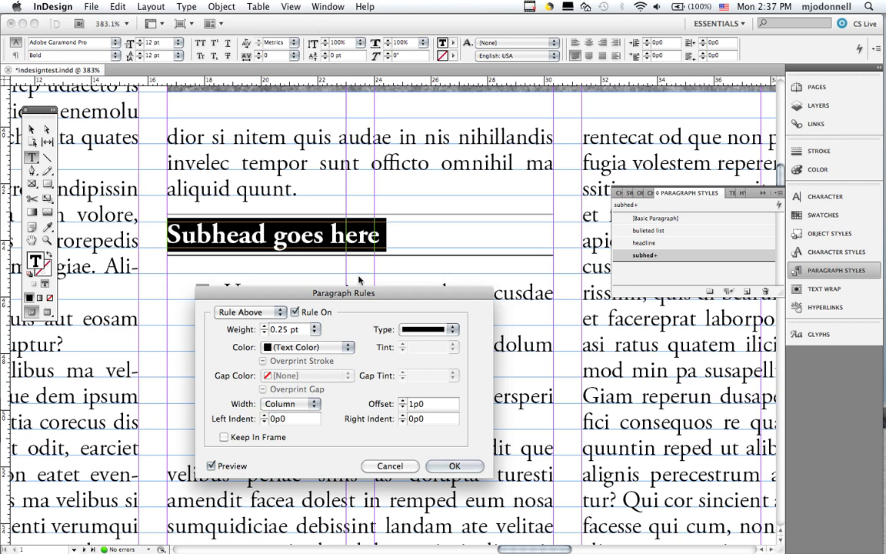
{"action": "mouse_move", "coordinate": [320, 333]}
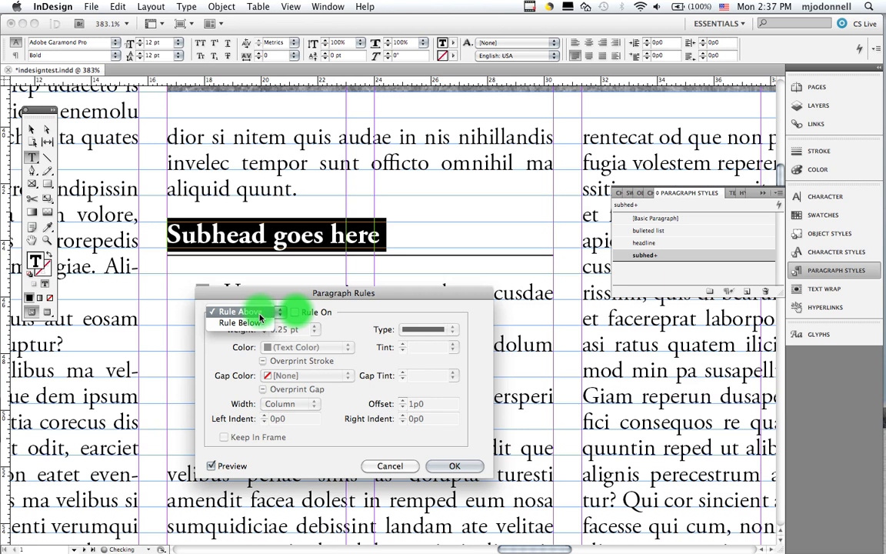
Step: Turn on a 0.5 pt Rule Below, column width, 3p0 indents both sides, 0p6 offset, and confirm
{"action": "left_click", "coordinate": [249, 311]}
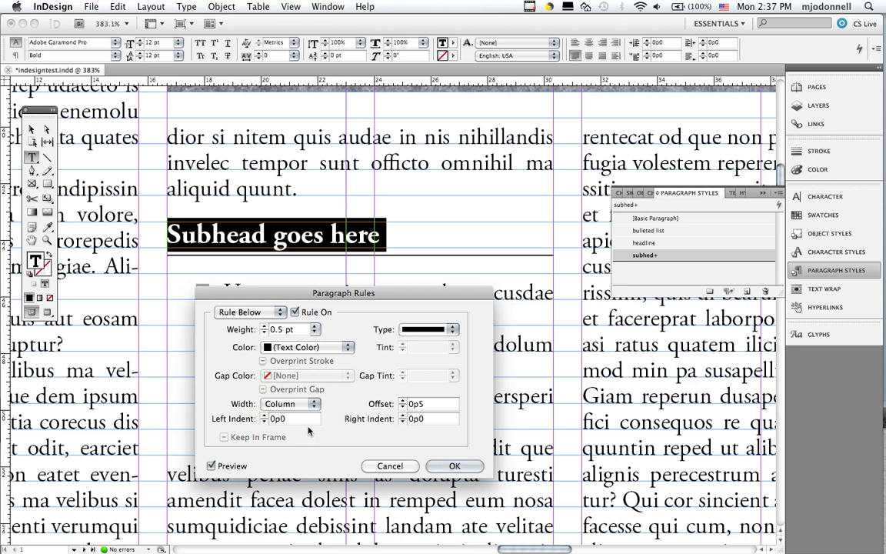
{"action": "mouse_move", "coordinate": [348, 423]}
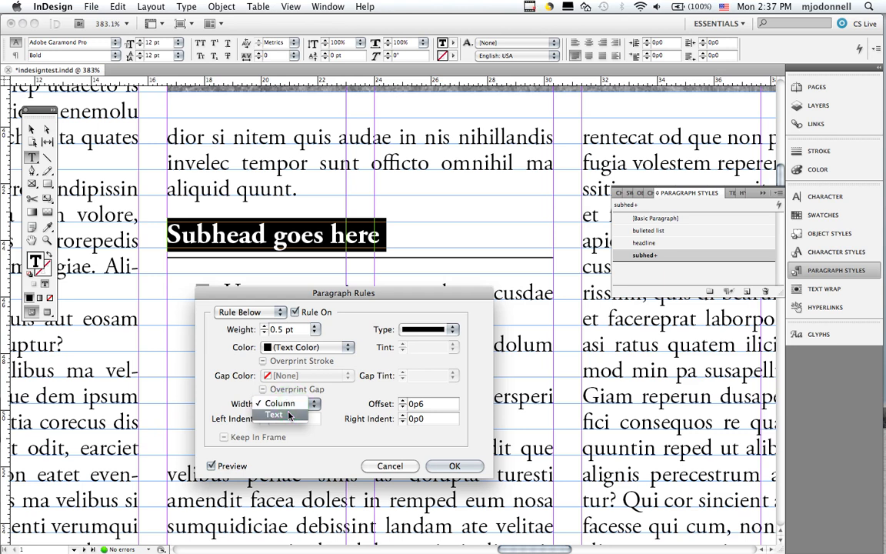
{"action": "left_click", "coordinate": [274, 413]}
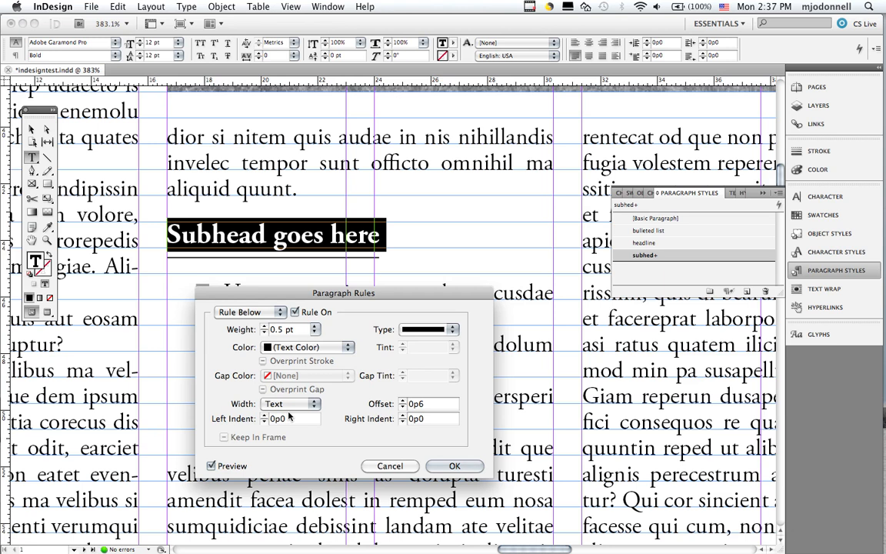
{"action": "left_click", "coordinate": [291, 403]}
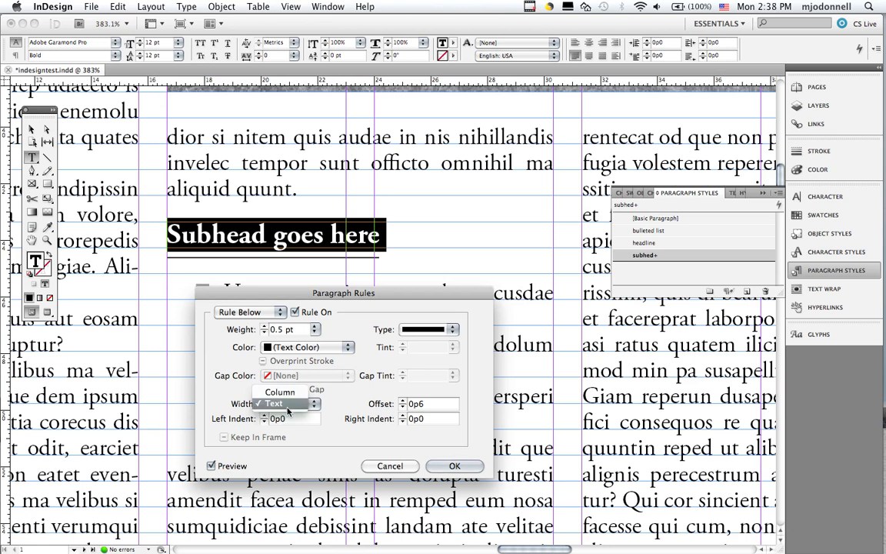
{"action": "left_click", "coordinate": [280, 403]}
{"action": "type", "text": "3"}
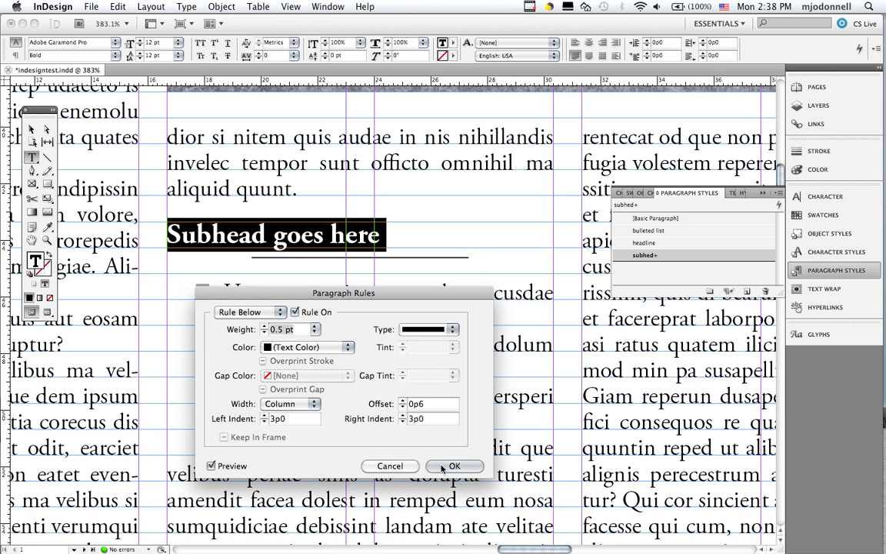
{"action": "left_click", "coordinate": [454, 466]}
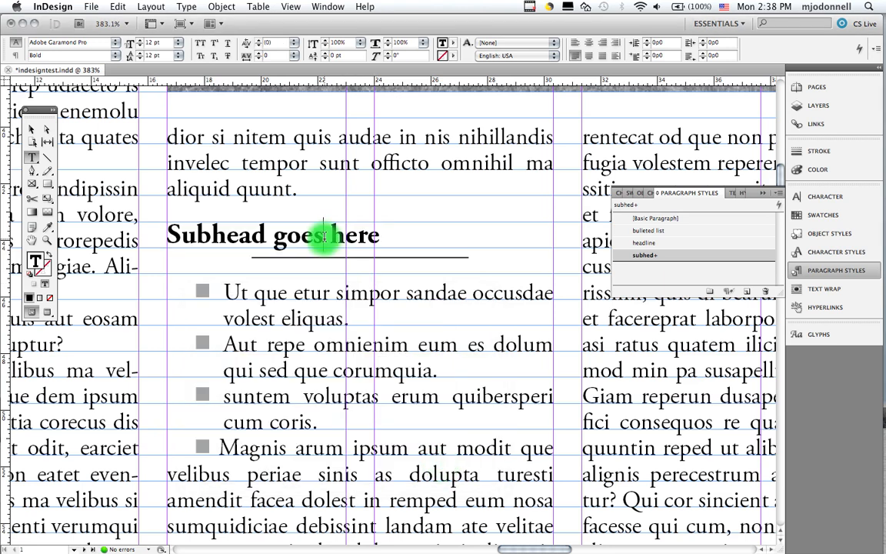
Step: Center the subhead and redefine the subhed style to match its rules and alignment
{"action": "left_click", "coordinate": [16, 44]}
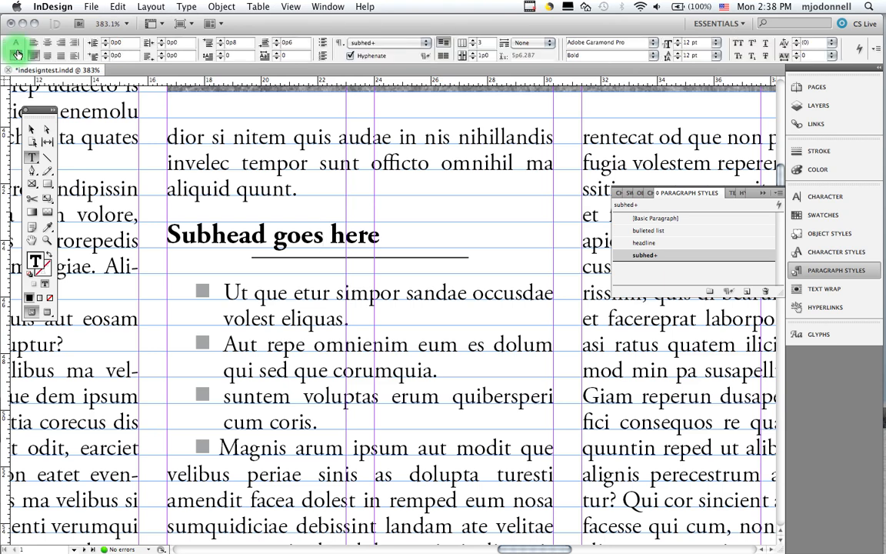
{"action": "left_click", "coordinate": [45, 43]}
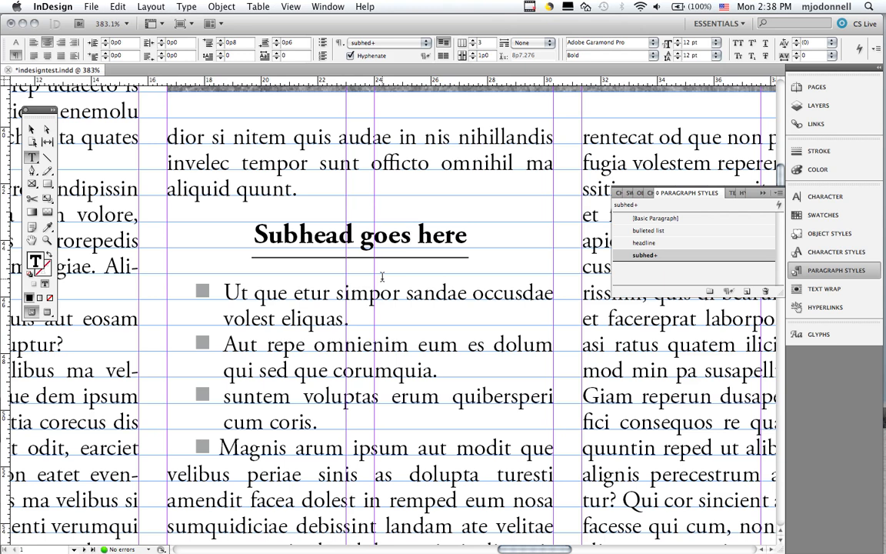
{"action": "mouse_move", "coordinate": [582, 256]}
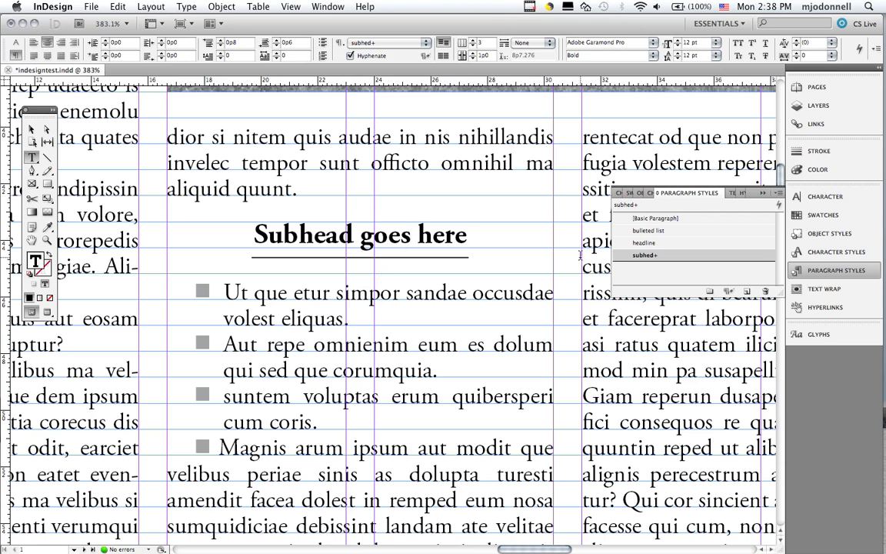
{"action": "mouse_move", "coordinate": [646, 255]}
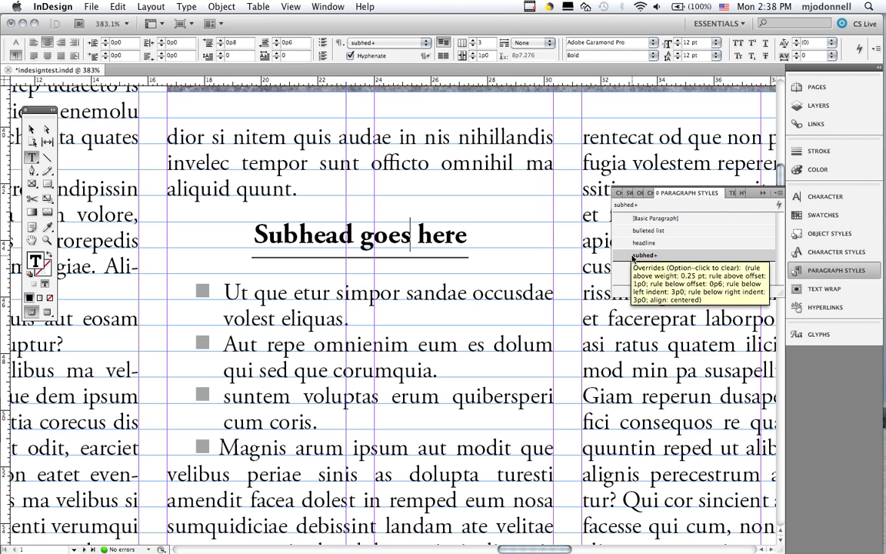
{"action": "left_click", "coordinate": [777, 194]}
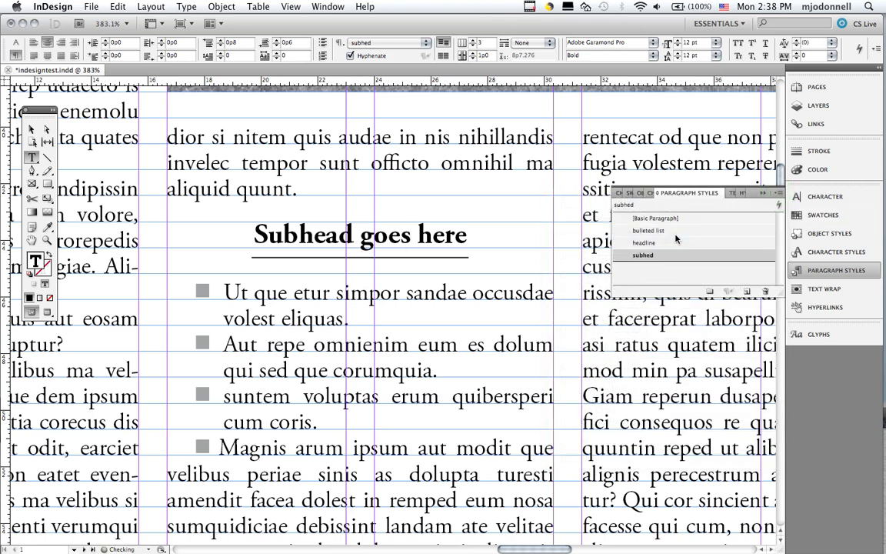
{"action": "left_click", "coordinate": [649, 231]}
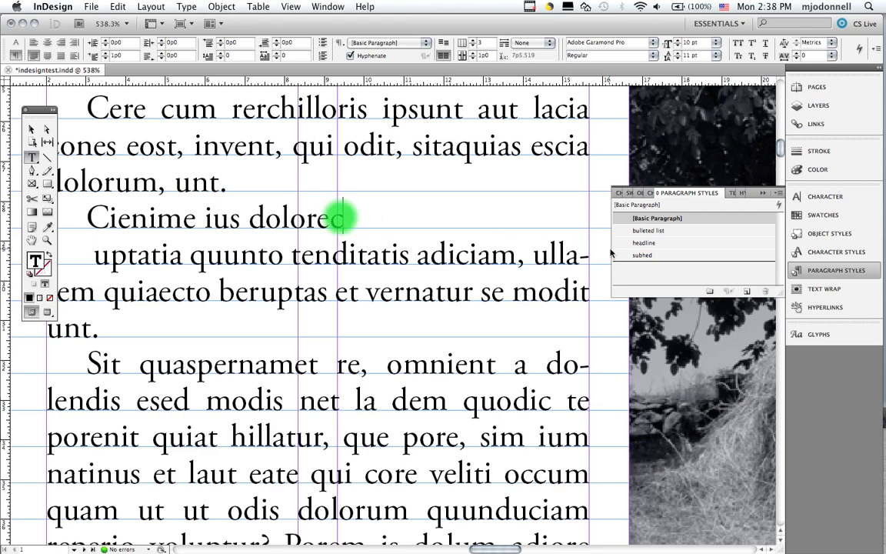
Step: Apply the subhed style to the 'Cienime ius dolores' heading, then move into body text
{"action": "left_click", "coordinate": [643, 255]}
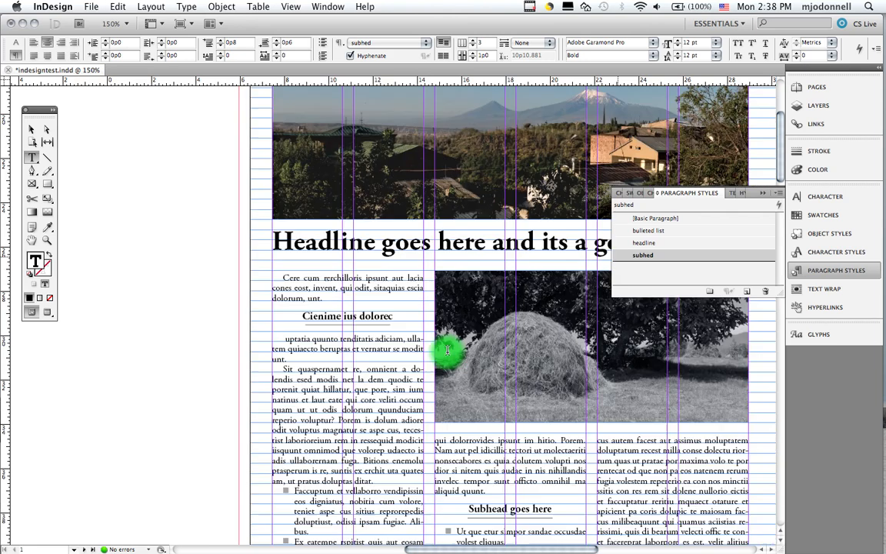
{"action": "left_click", "coordinate": [658, 218]}
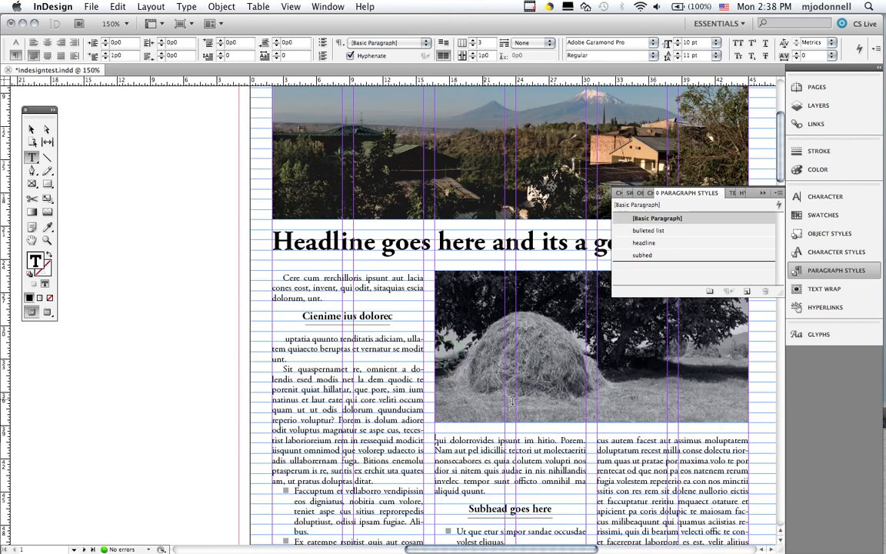